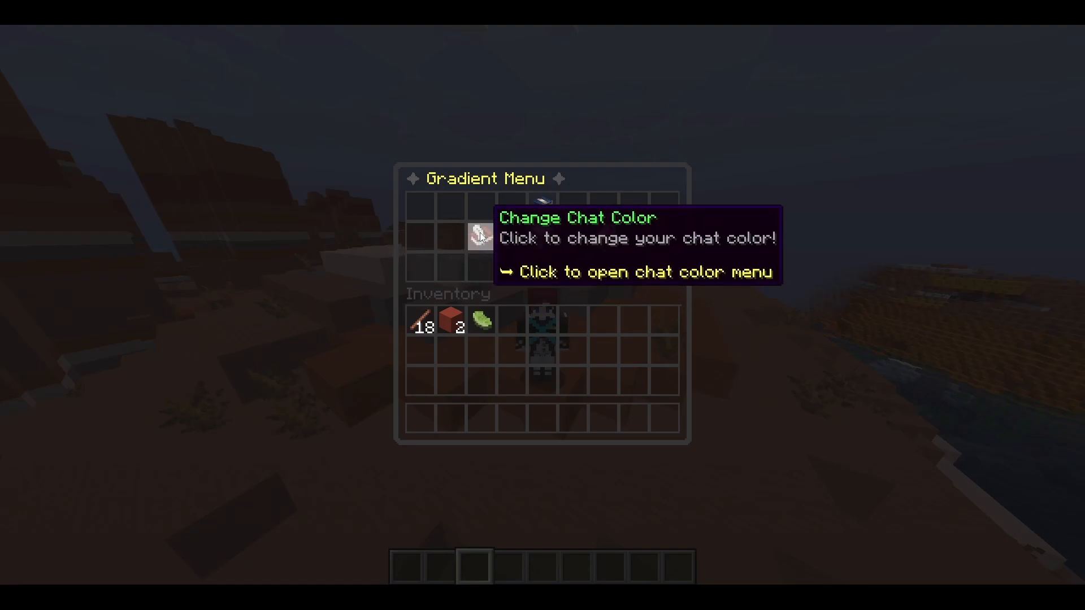
Set the chat colour to FOREST, clear it, then reselect FOREST.
left_click(482, 236)
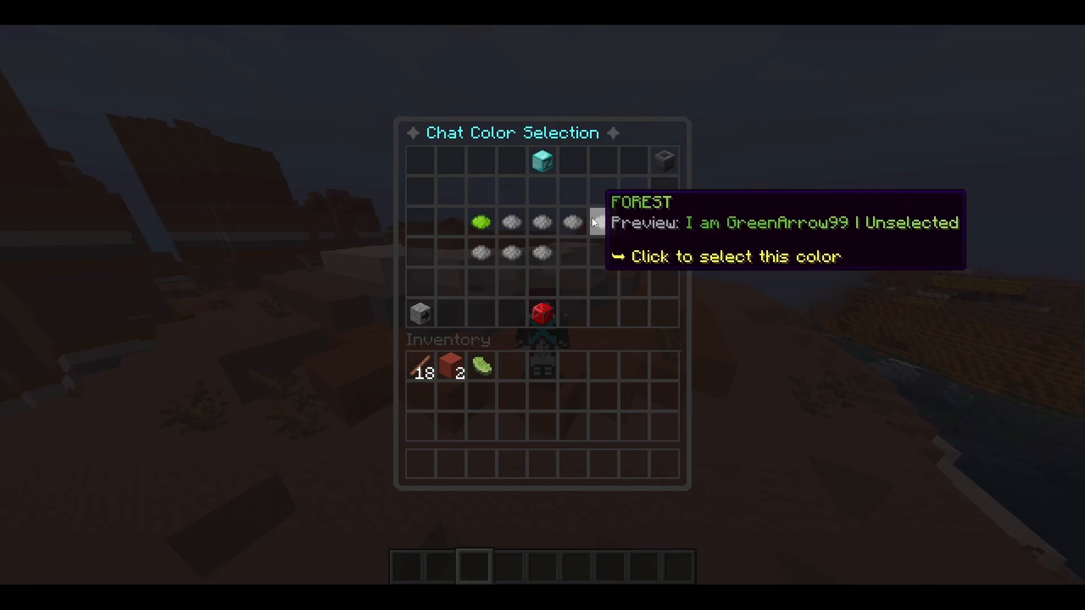
left_click(479, 222)
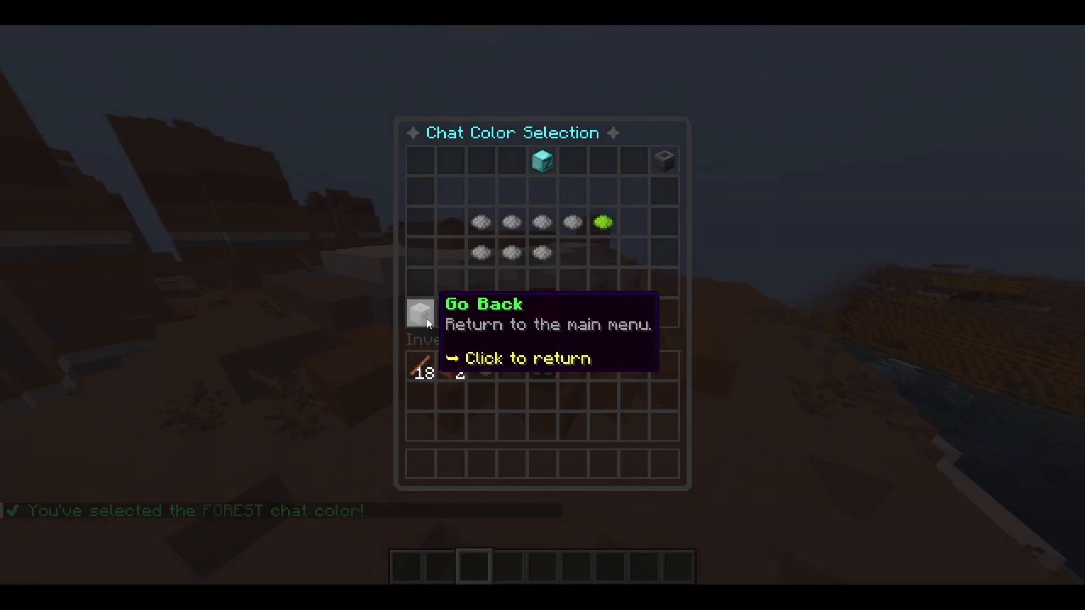
left_click(542, 313)
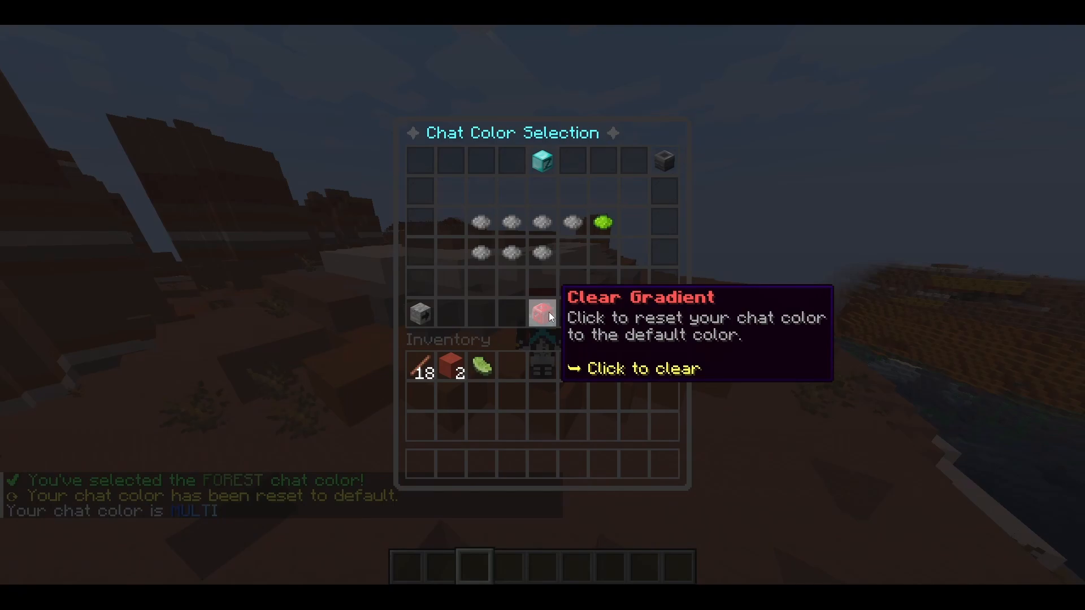
left_click(602, 222)
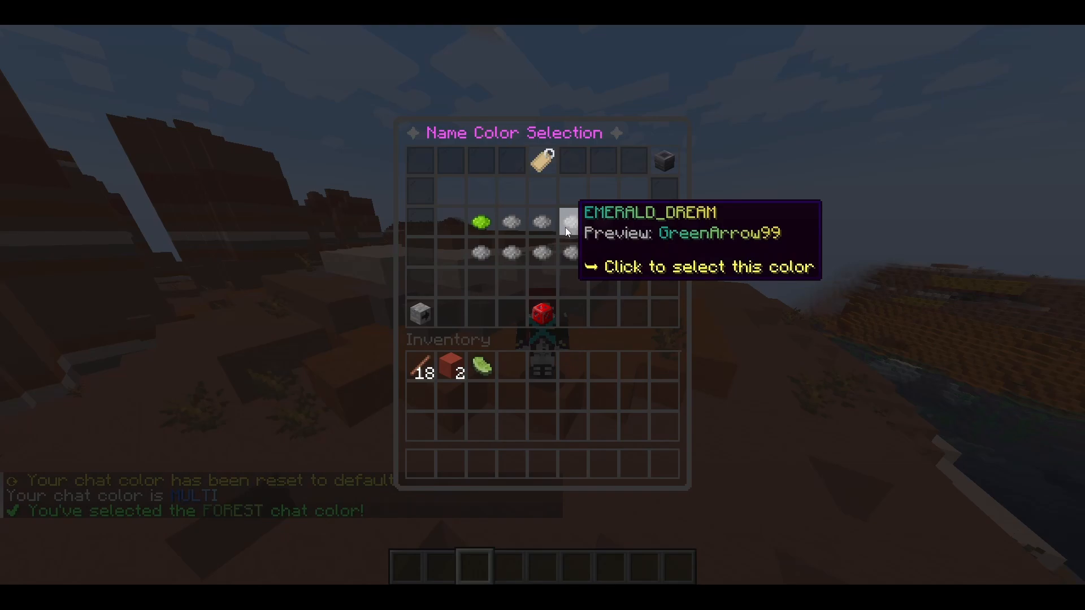
Set the name colour to EMERALD_DREAM and go back to the game.
left_click(568, 222)
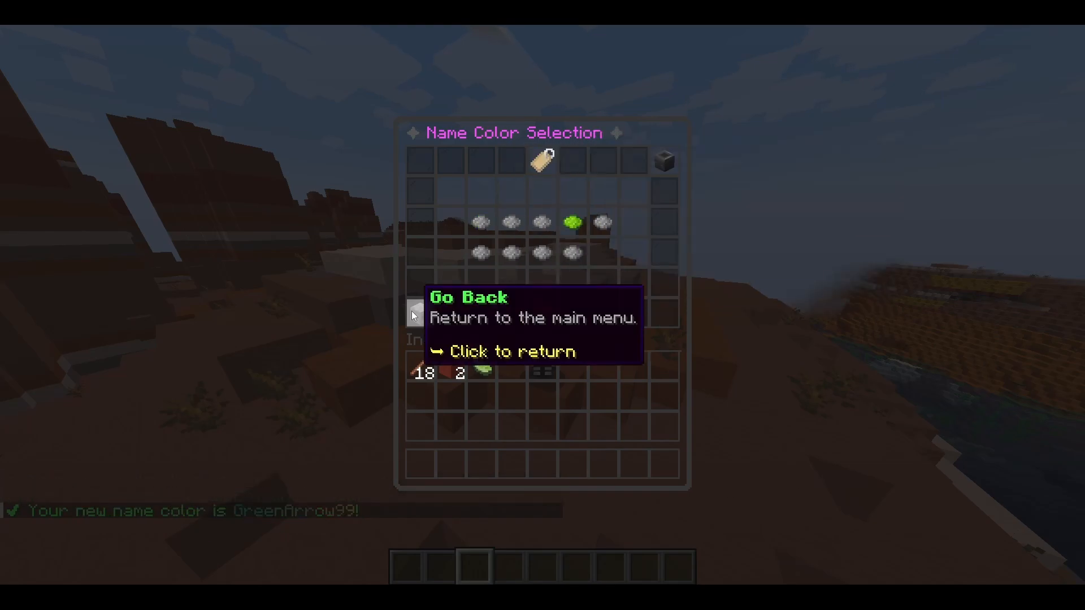
left_click(414, 315)
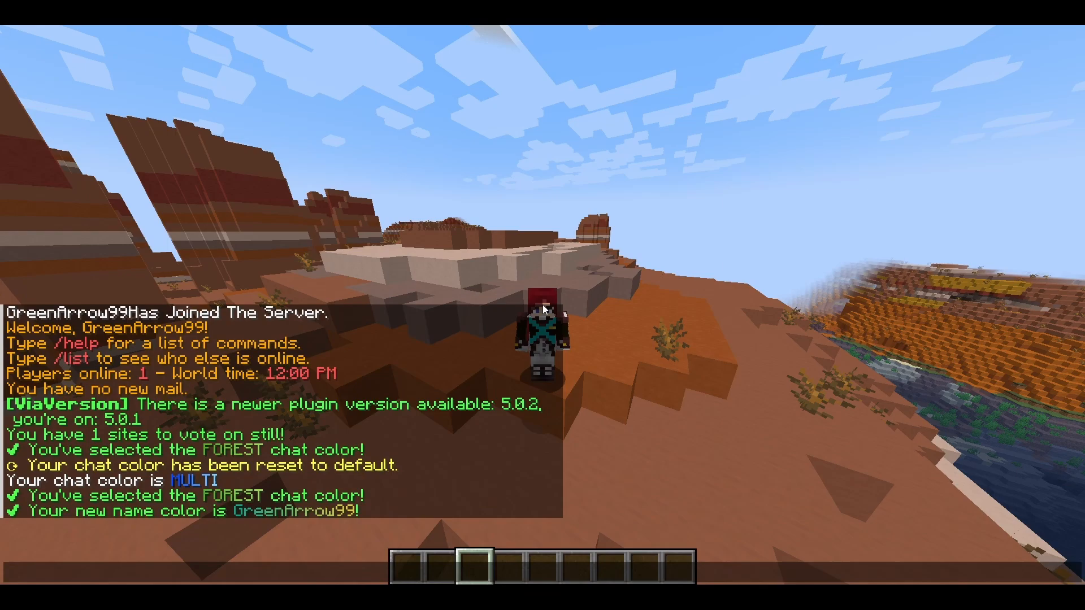
Send 'Hello World' in chat, then run /gradientplus to reopen the Gradient Menu.
type("Hello W")
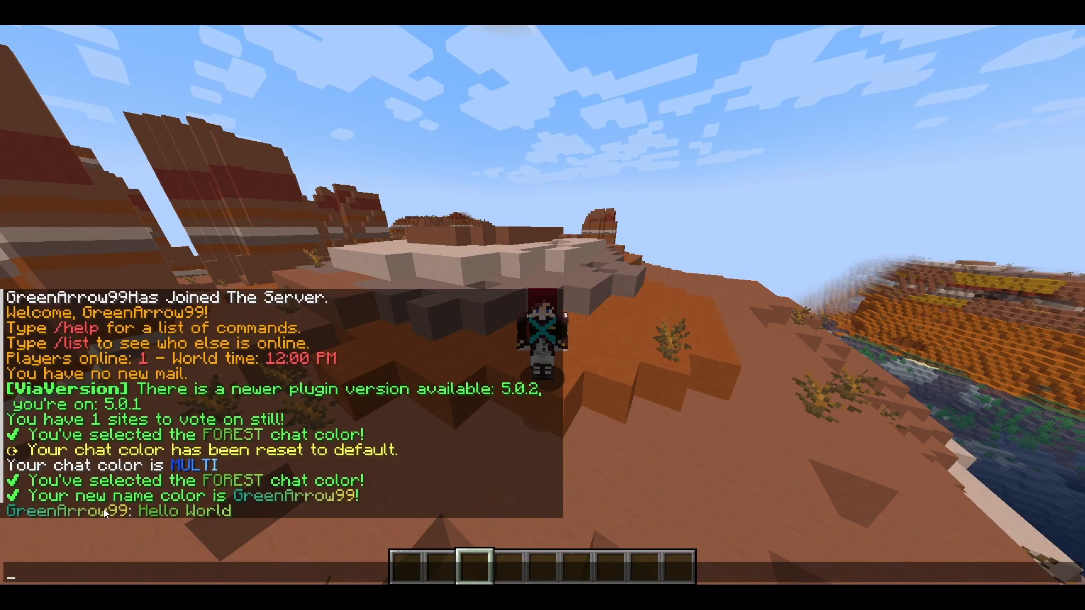
mouse_move(270, 523)
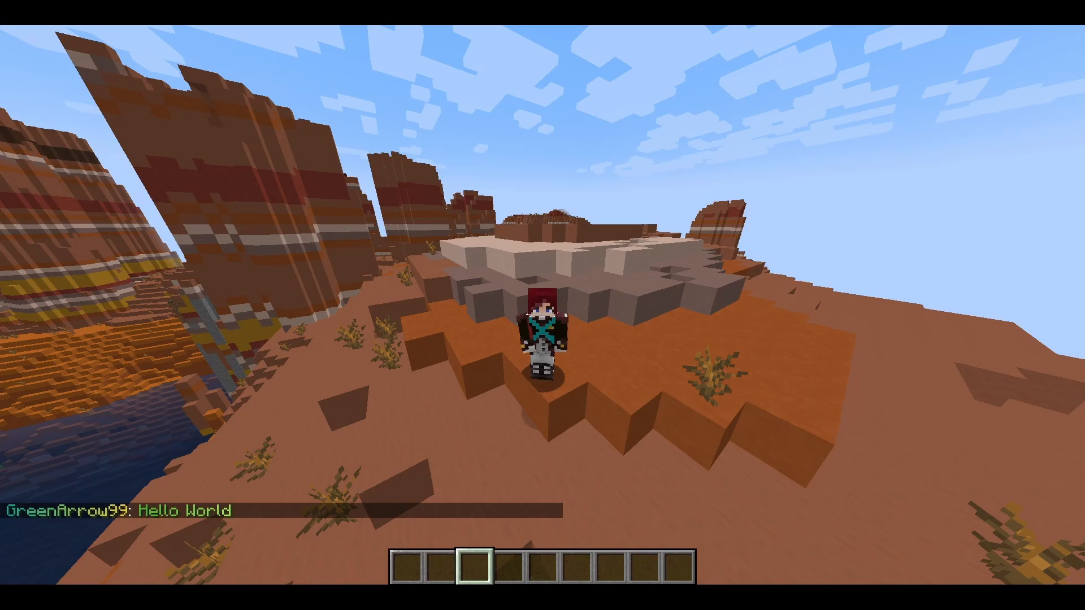
type("/gradientplus")
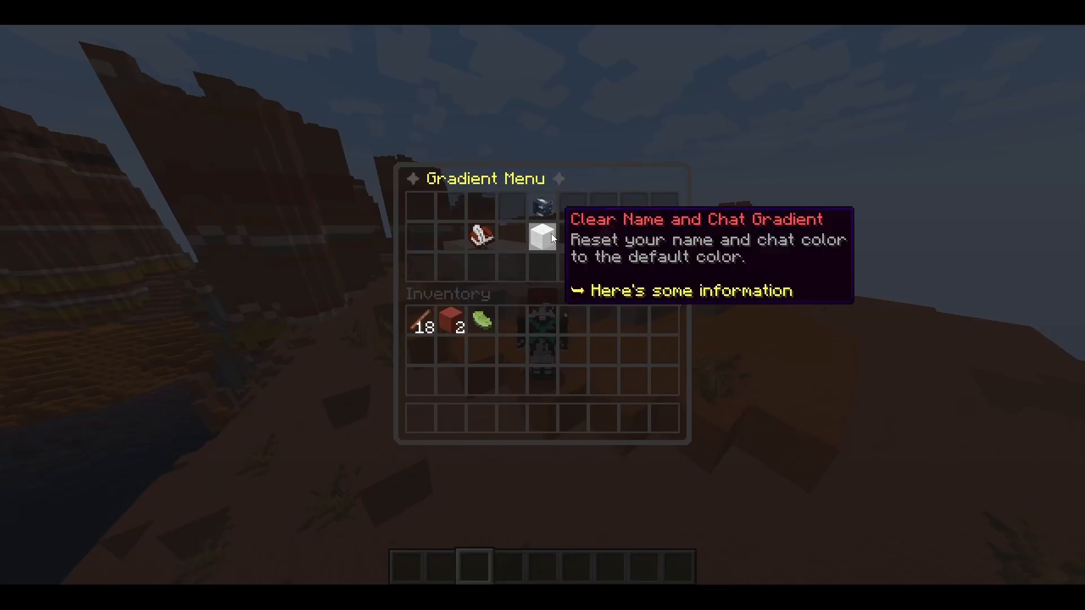
Clear both the name and chat gradients back to default.
left_click(542, 235)
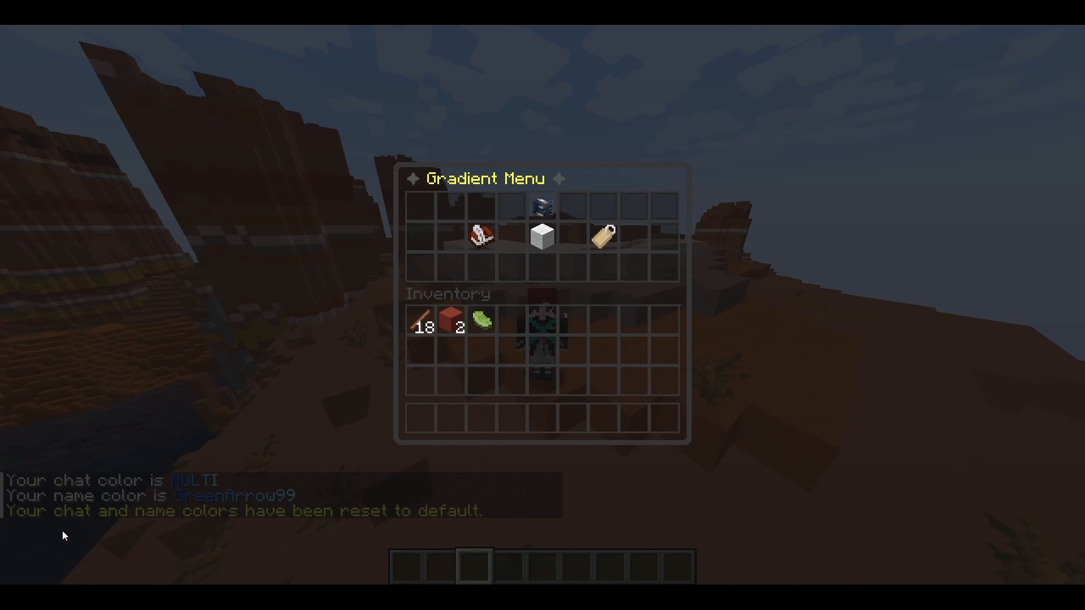
mouse_move(202, 520)
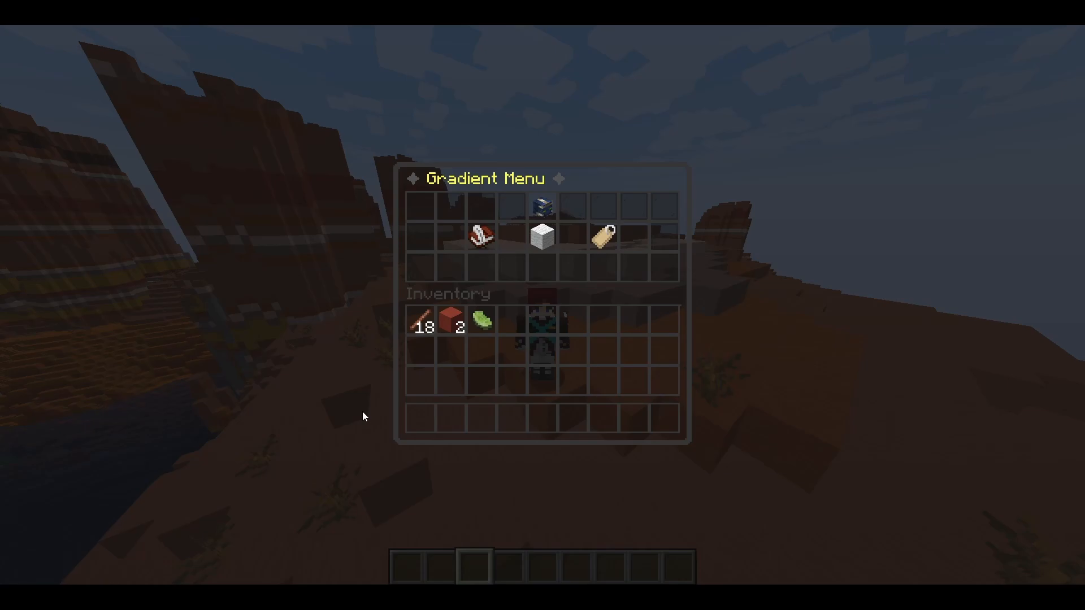
mouse_move(326, 320)
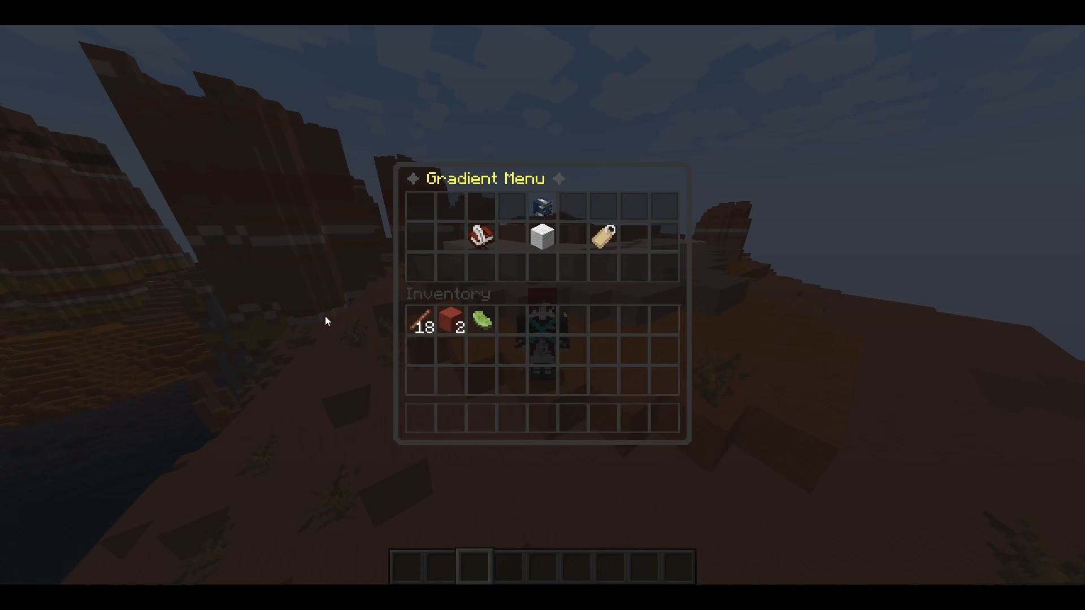
mouse_move(348, 236)
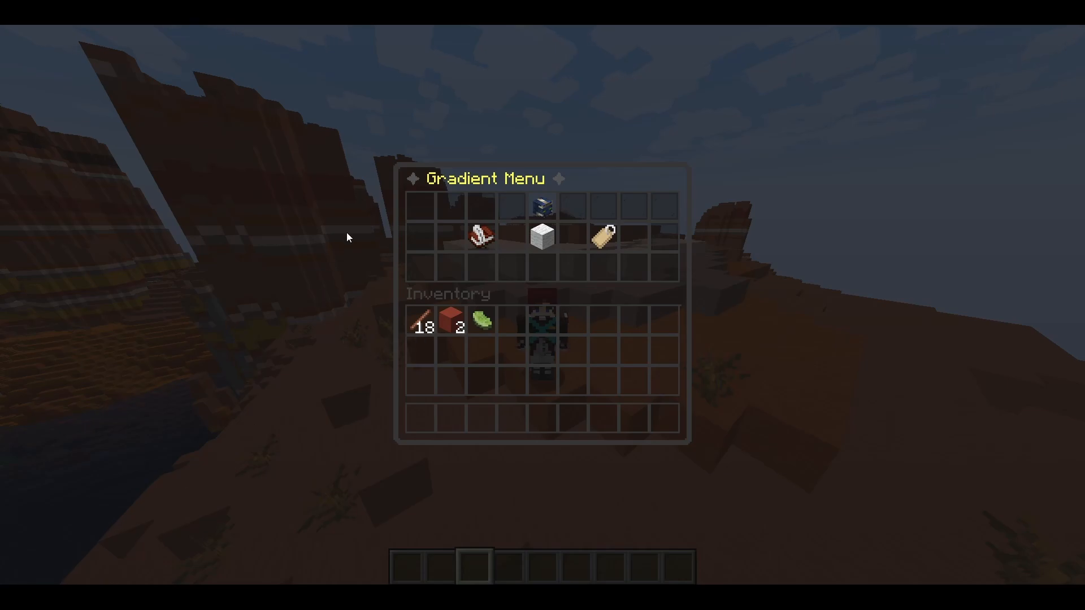
mouse_move(544, 208)
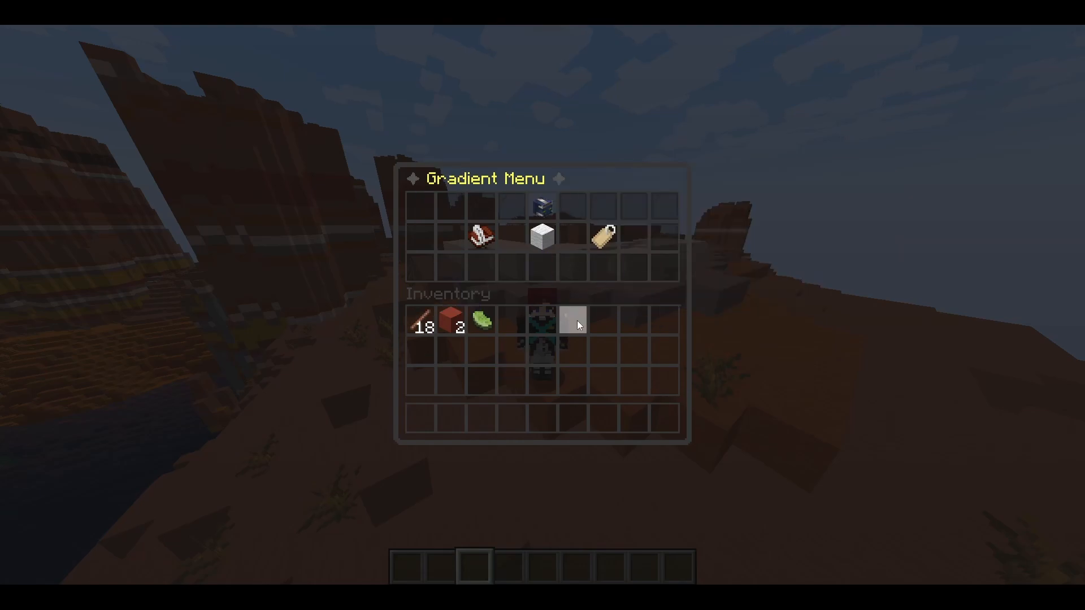
mouse_move(544, 212)
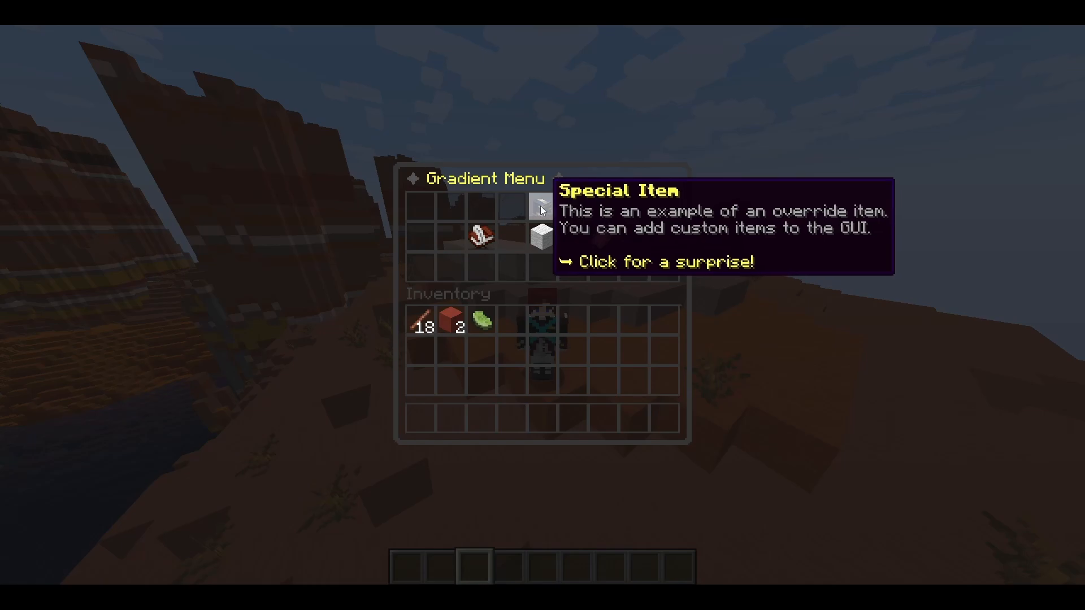
mouse_move(554, 205)
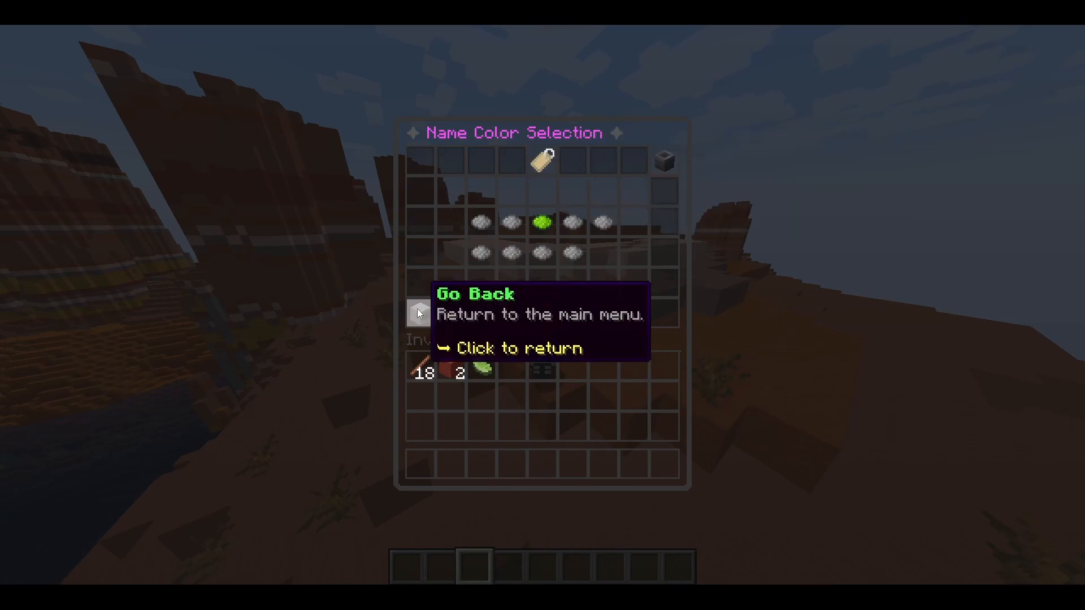
Go back from Name Color Selection to the main gradient menu.
left_click(418, 313)
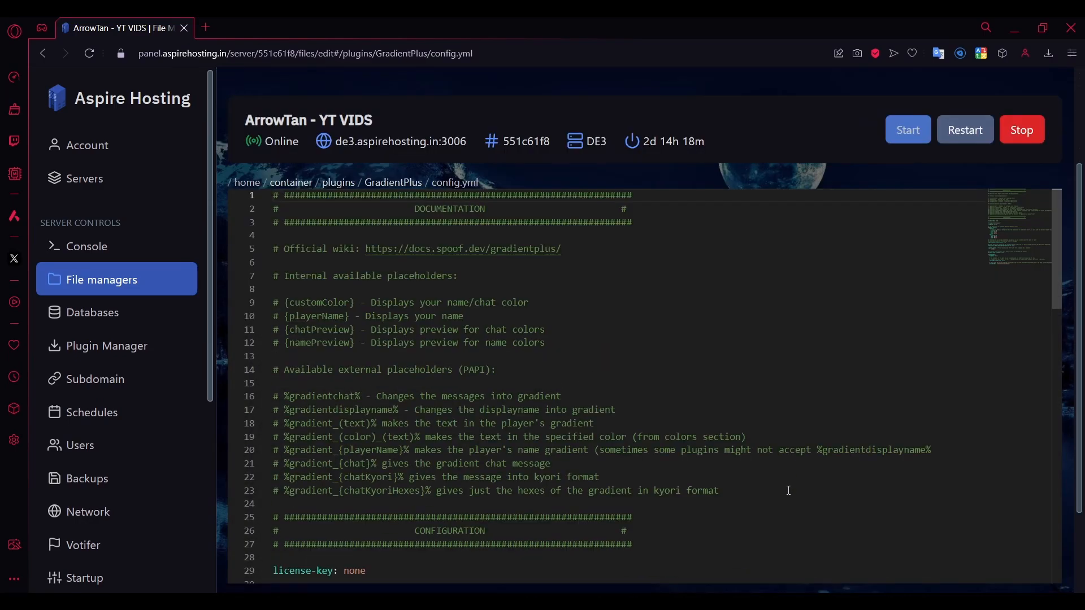
Highlight the placeholder lines in GradientPlus config.yml and review the default colour settings.
left_click_drag(275, 290, 545, 343)
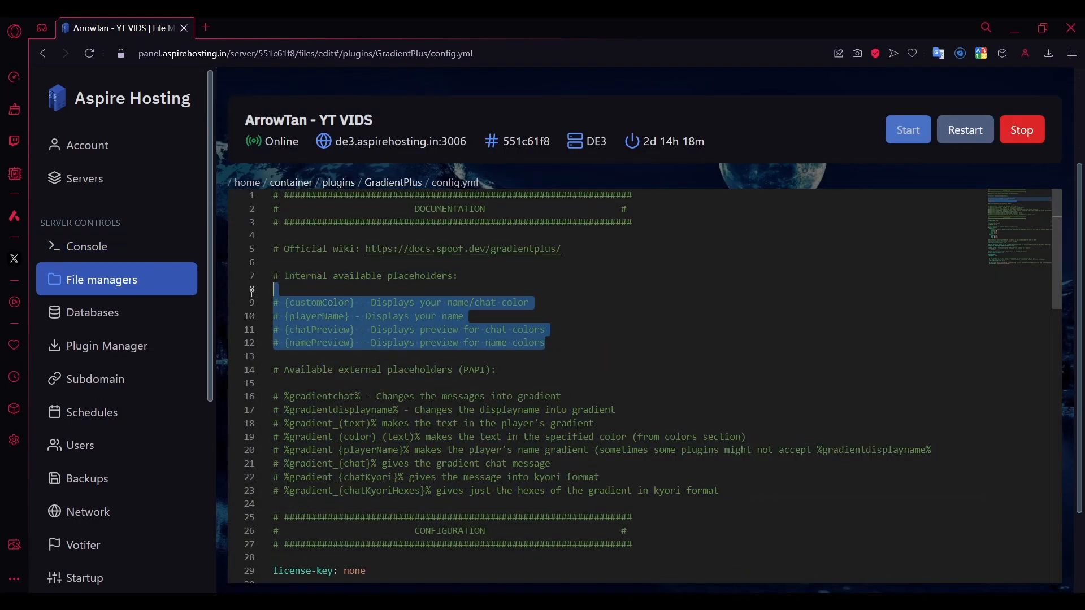
scroll("down", 3)
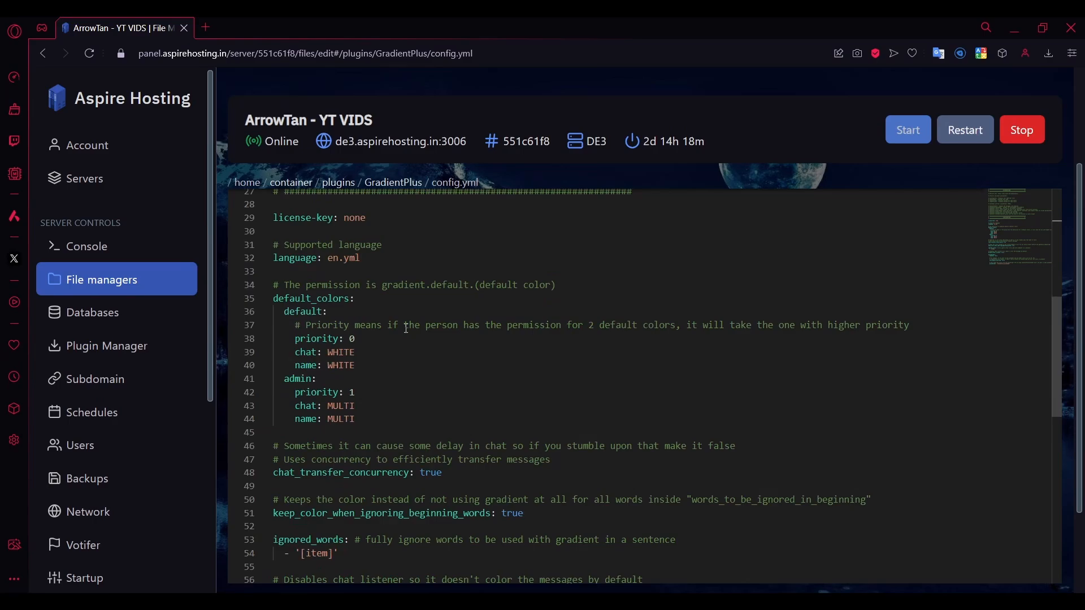
scroll("down", 3)
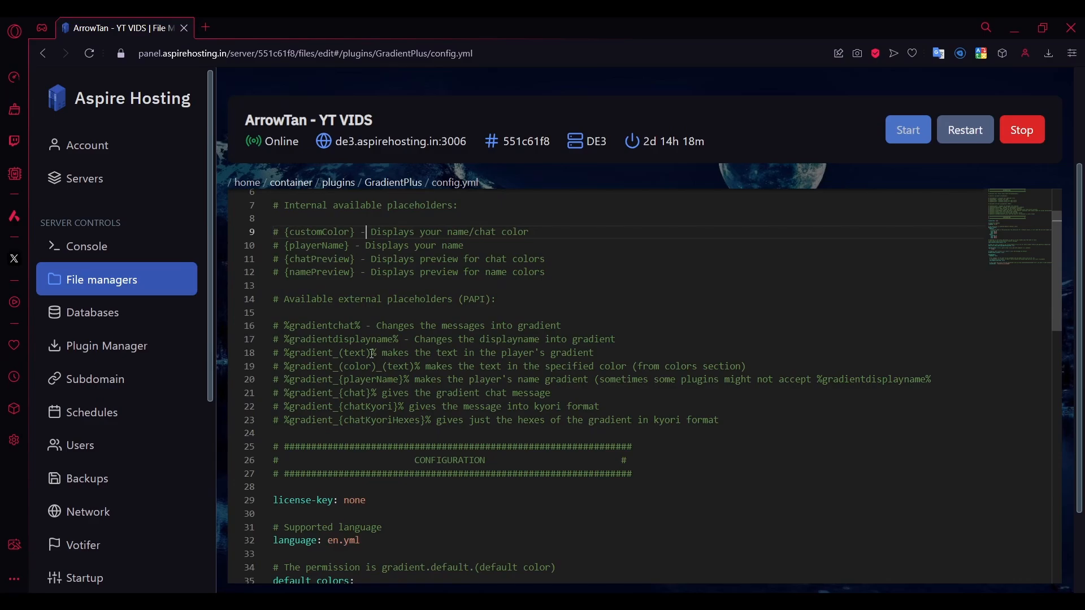
left_click_drag(274, 232, 547, 273)
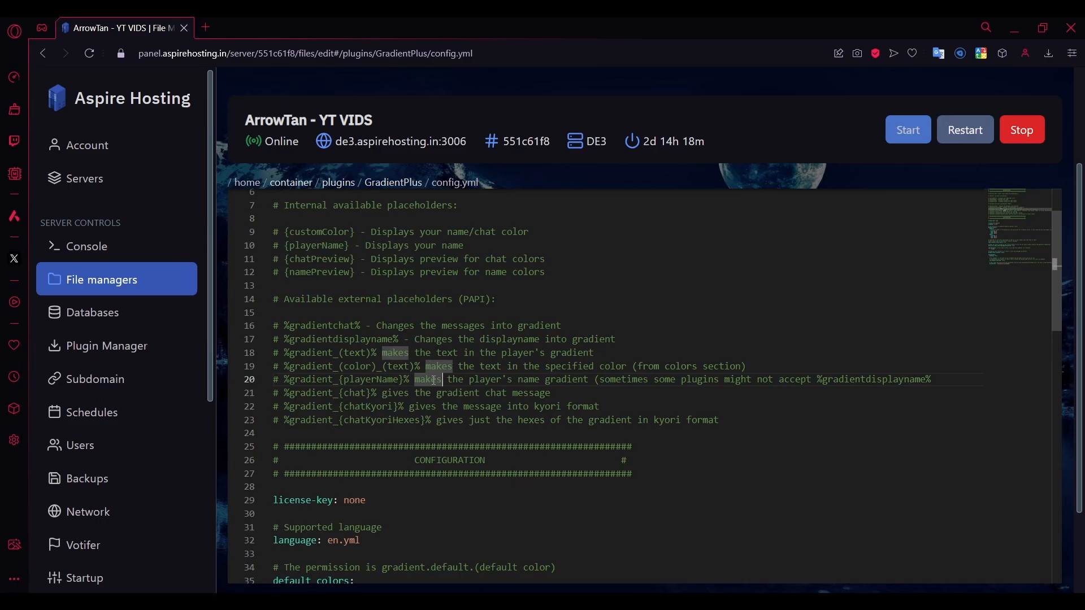
double_click(340, 339)
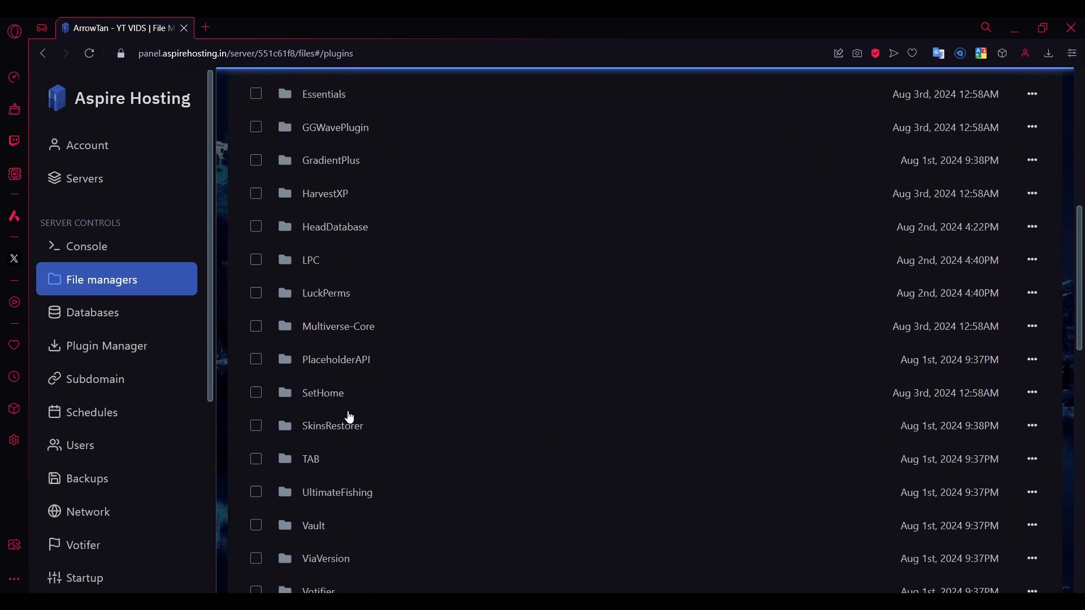
Open the LPC plugin folder and its config.yml.
double_click(311, 260)
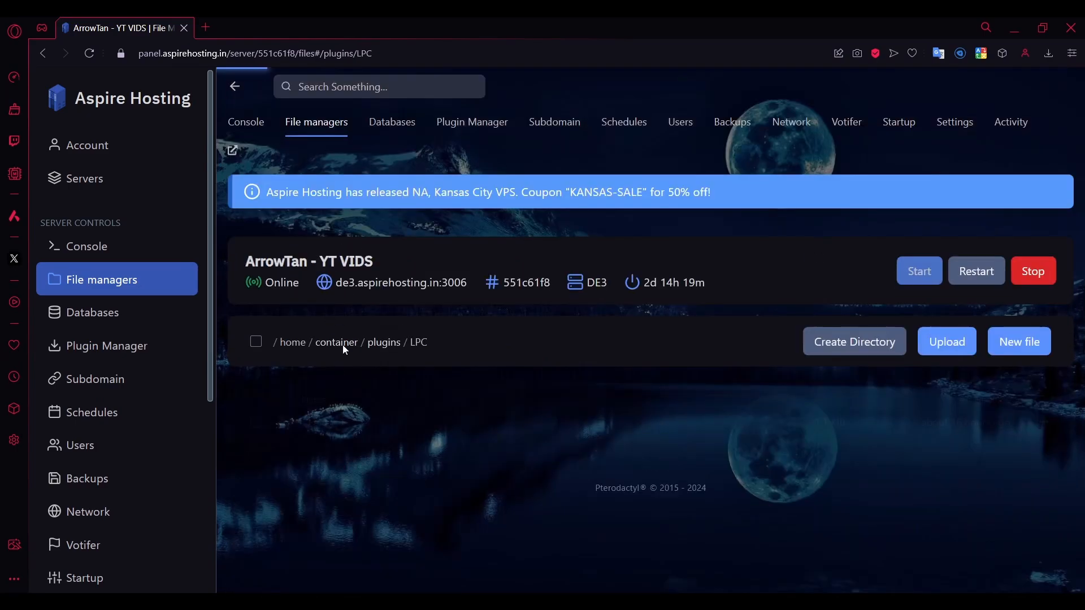
left_click(418, 341)
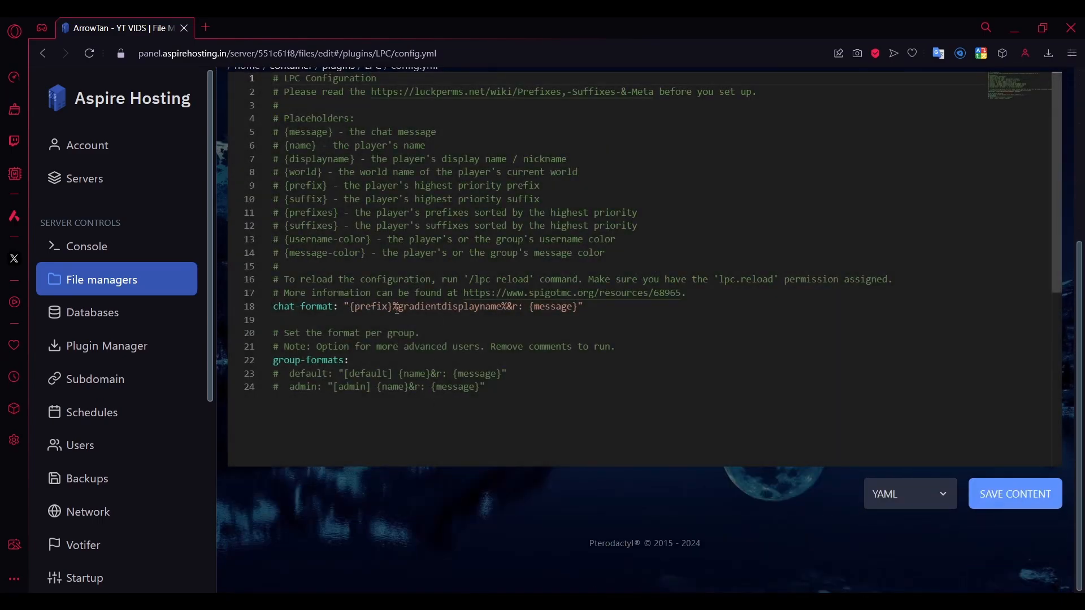
Swap the chat-format placeholder to {name}, then restore it to %gradientdisplayname%.
double_click(450, 306)
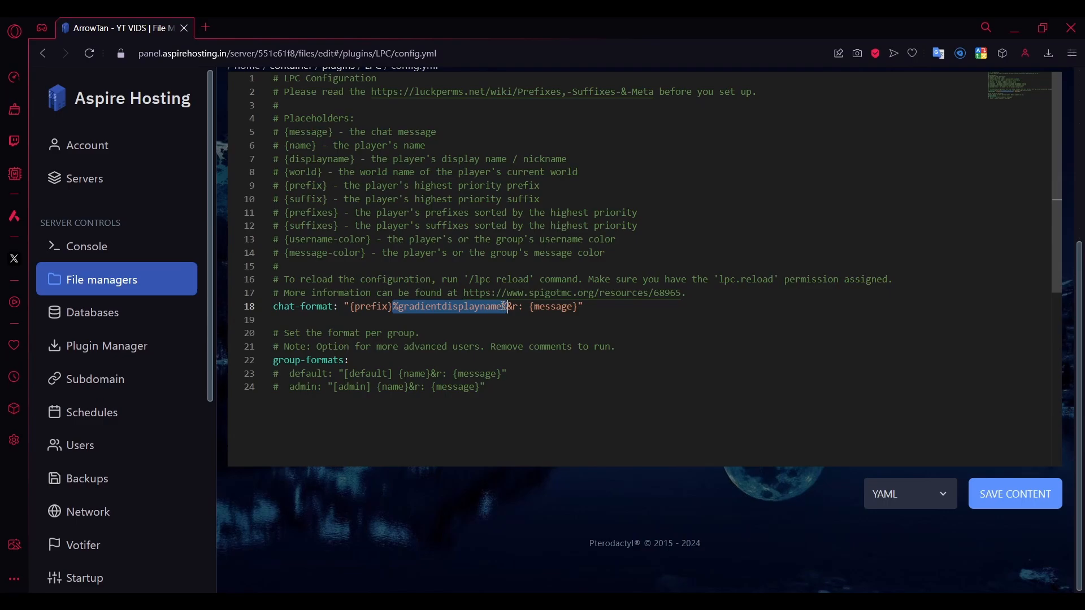
type("{name}")
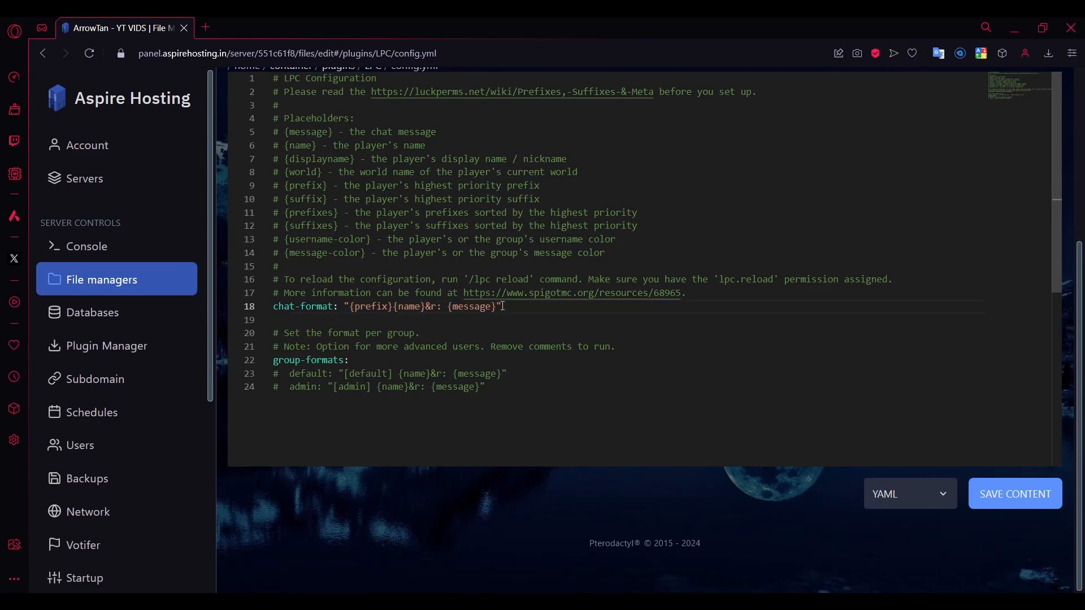
double_click(408, 307)
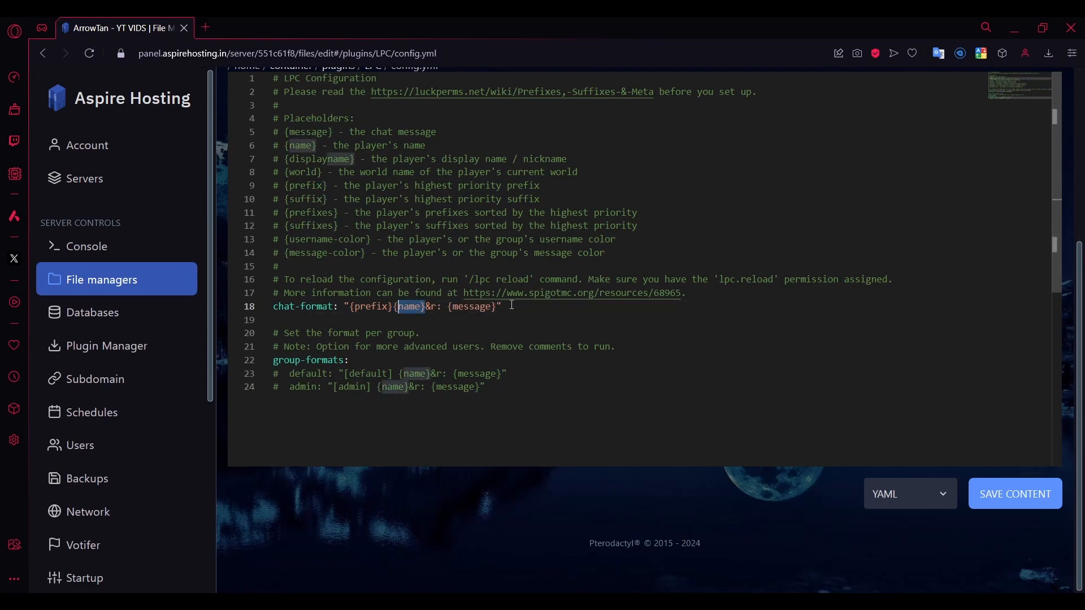
key("Backspace")
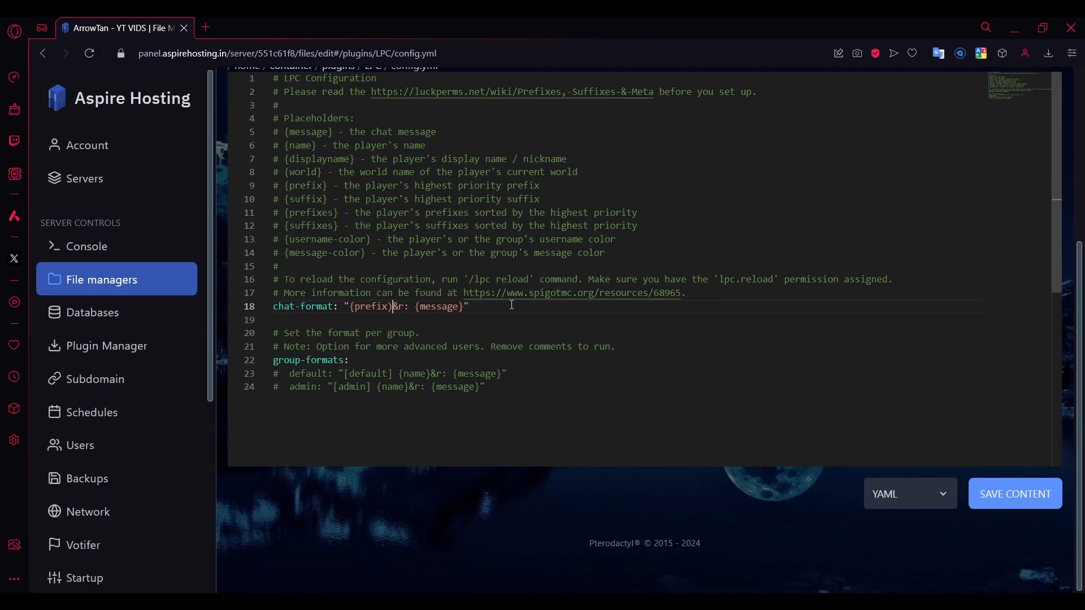
type("%gradientdisplayname%")
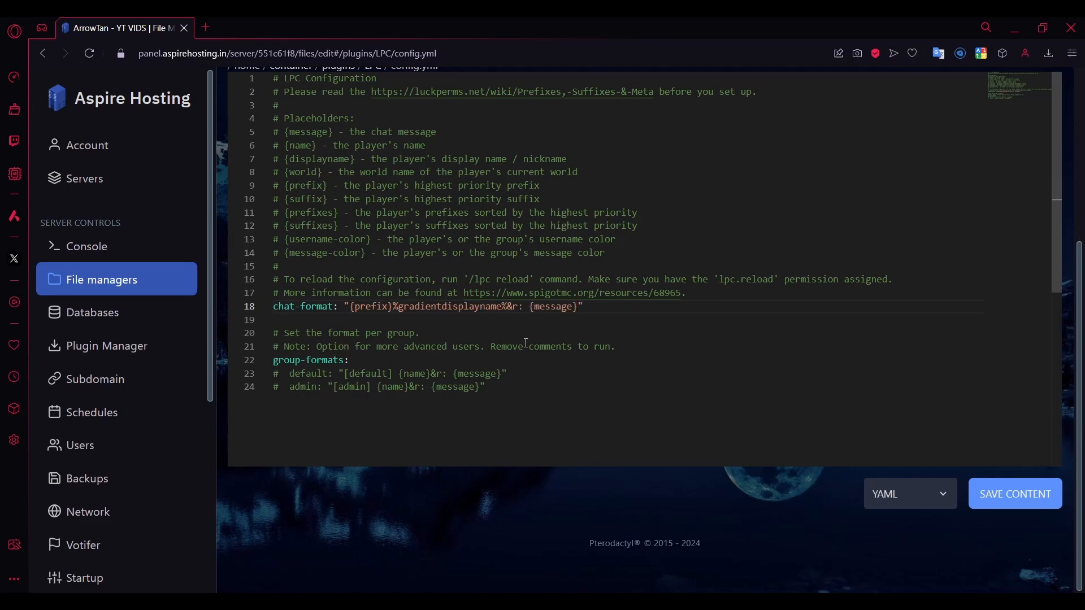
left_click(1014, 494)
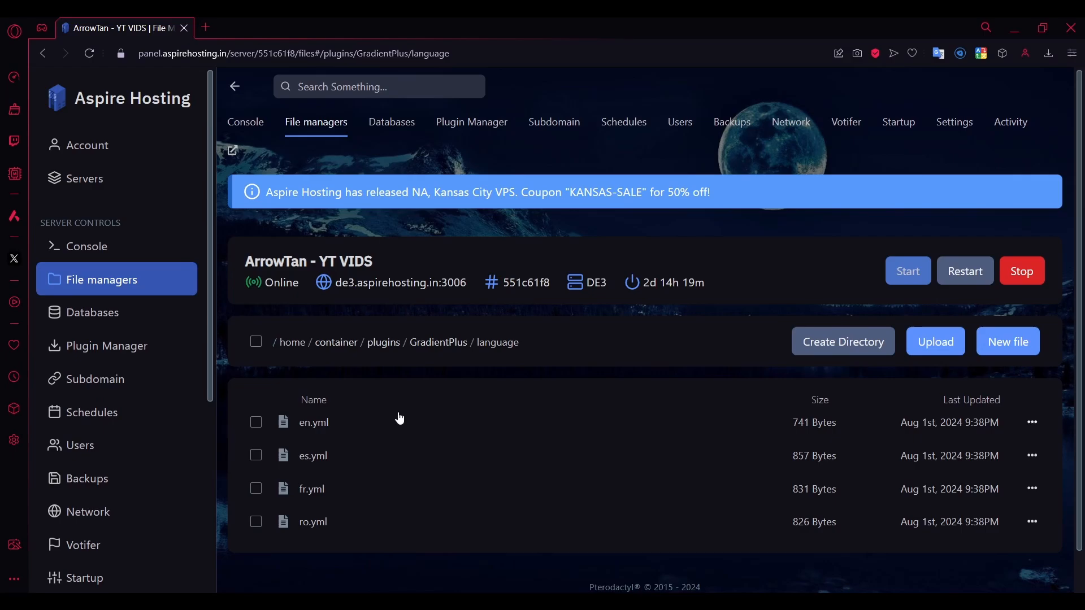
mouse_move(310, 529)
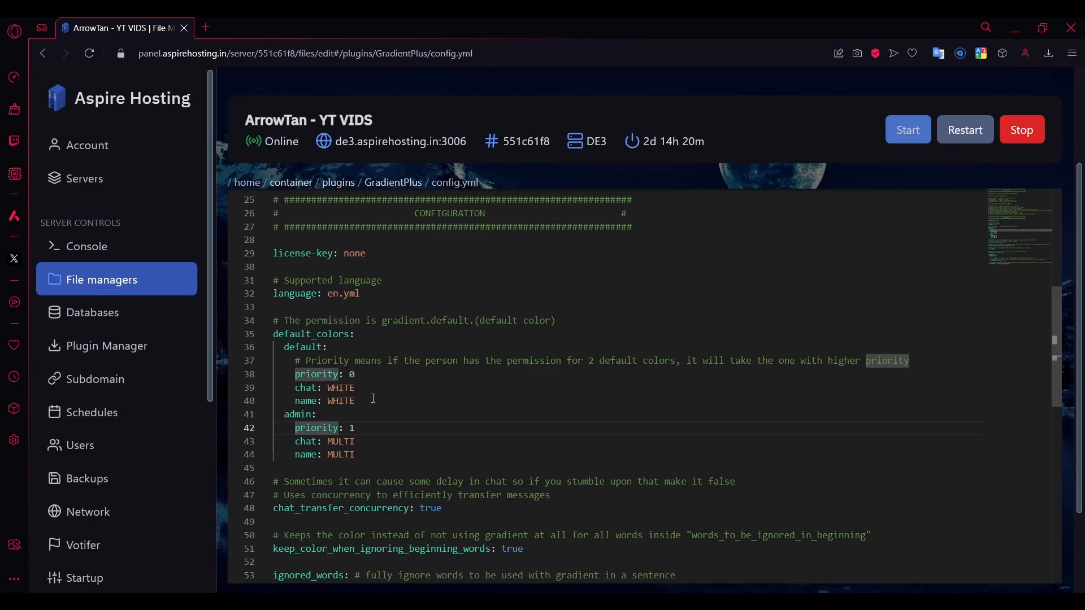
Select the [item] entry under ignored_words, then go back up to the GradientPlus folder.
double_click(414, 320)
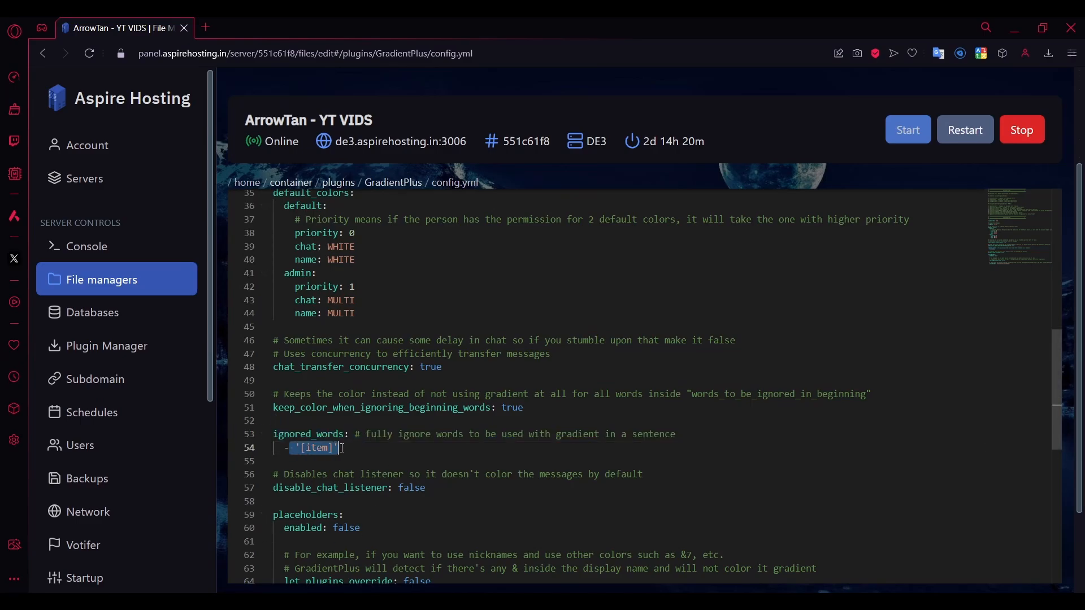
scroll("up", 3)
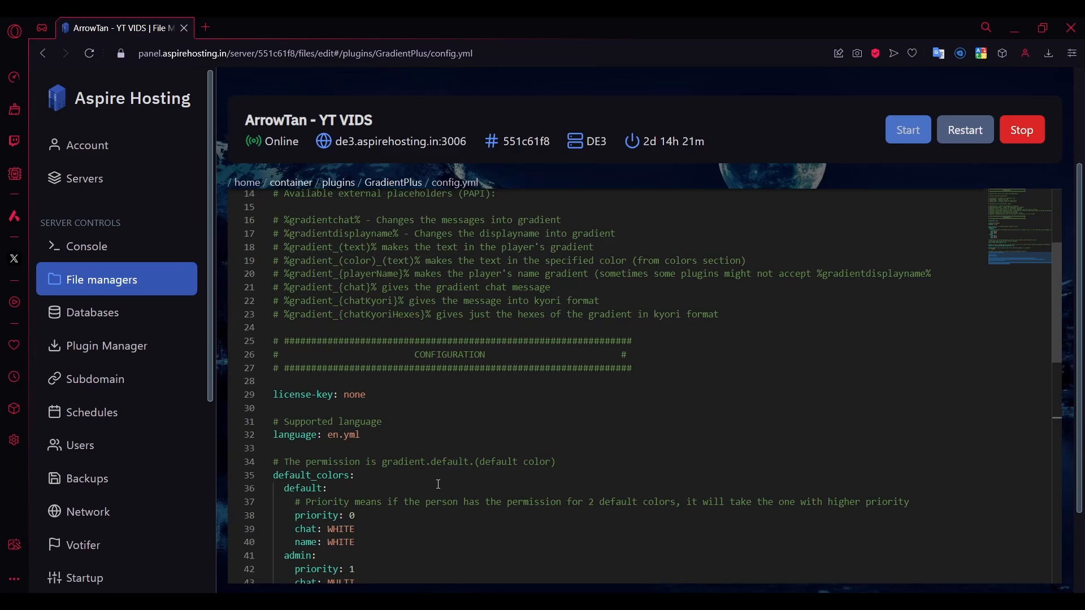
scroll("down", 3)
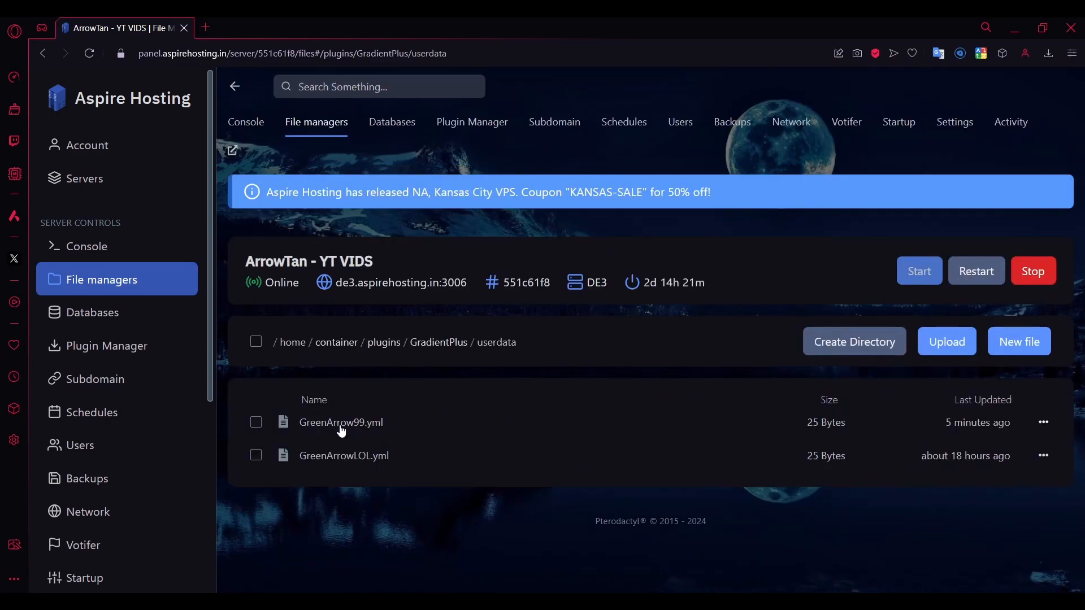
left_click(340, 422)
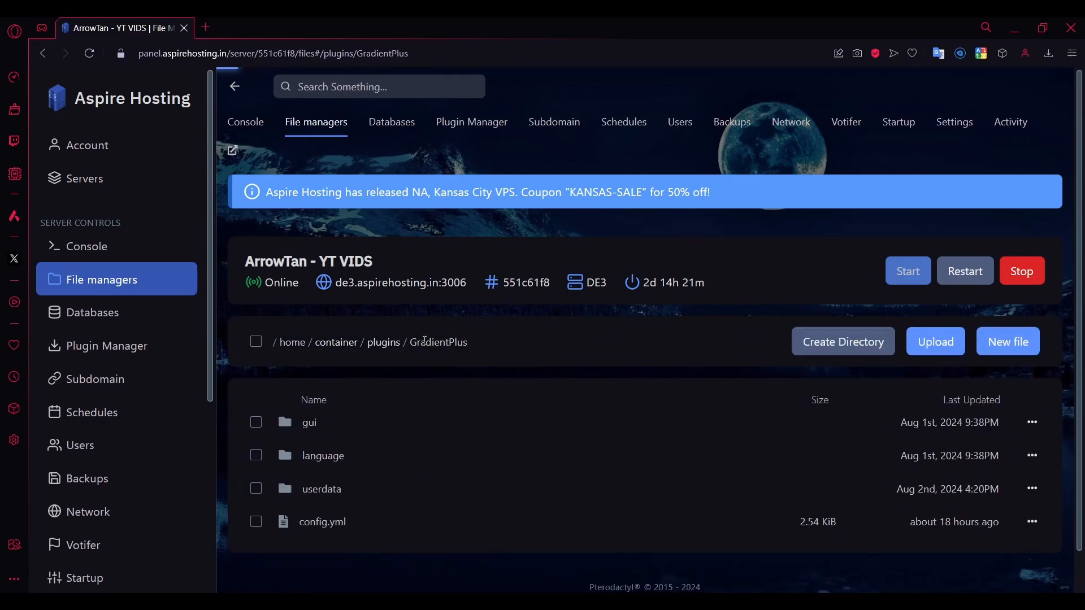
Open the gui folder listing chat.yml, main.yml and name.yml.
left_click(309, 422)
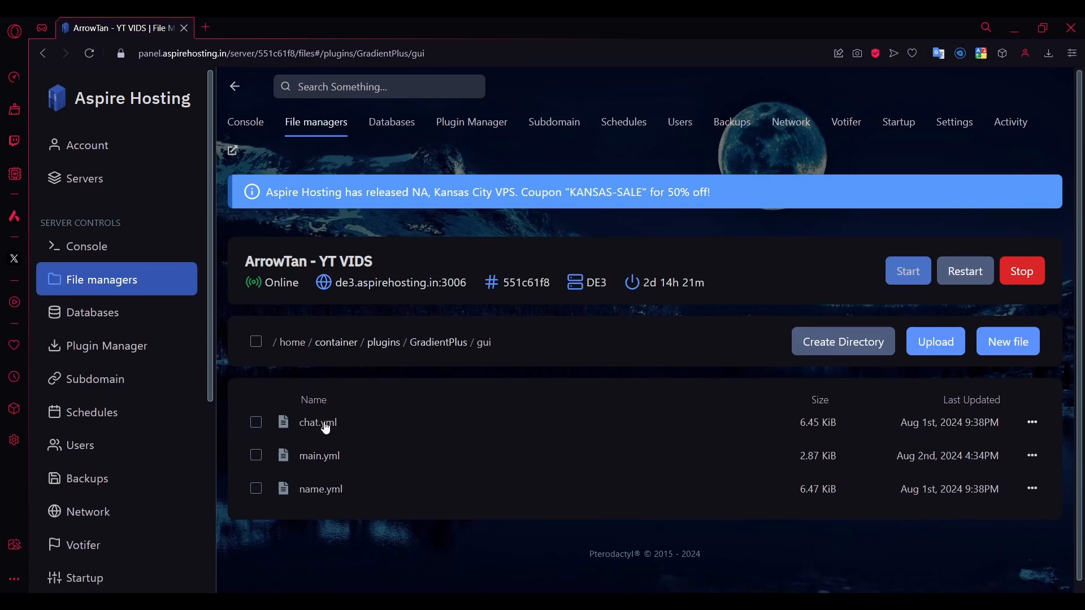
mouse_move(329, 449)
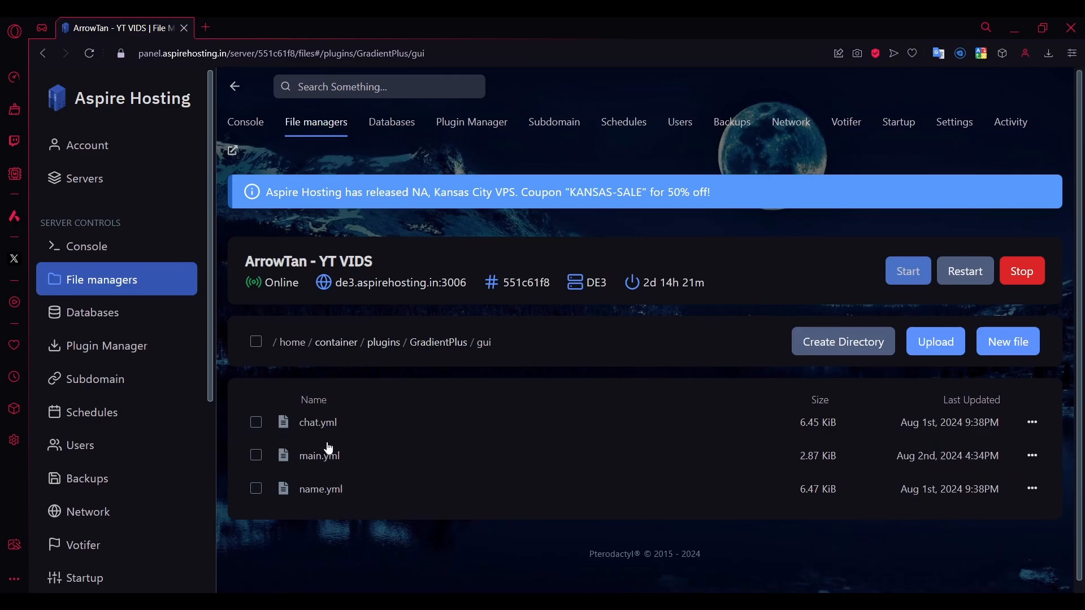
double_click(318, 455)
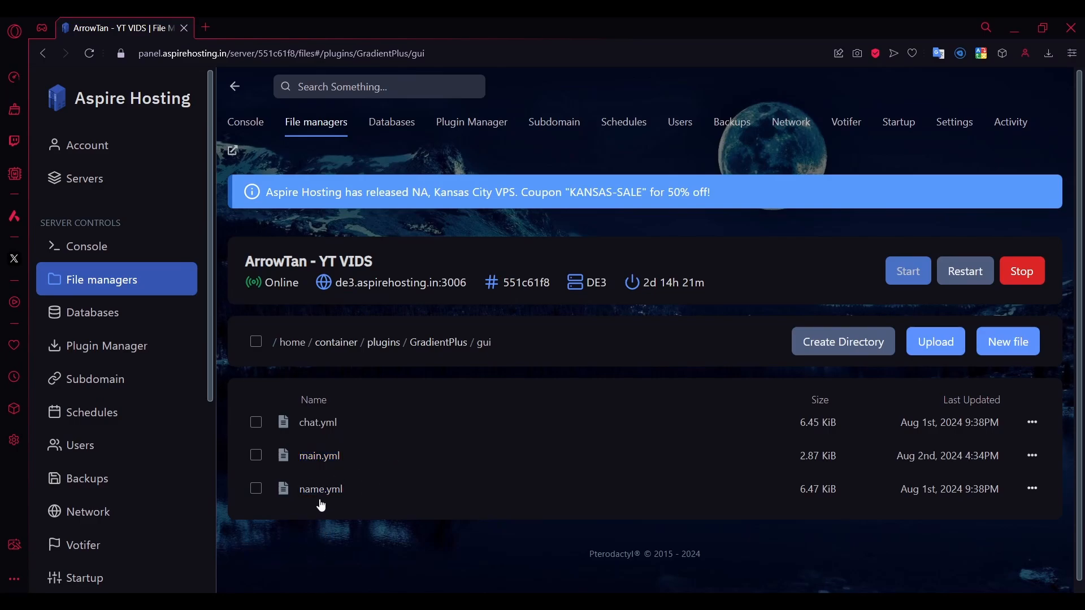
double_click(316, 421)
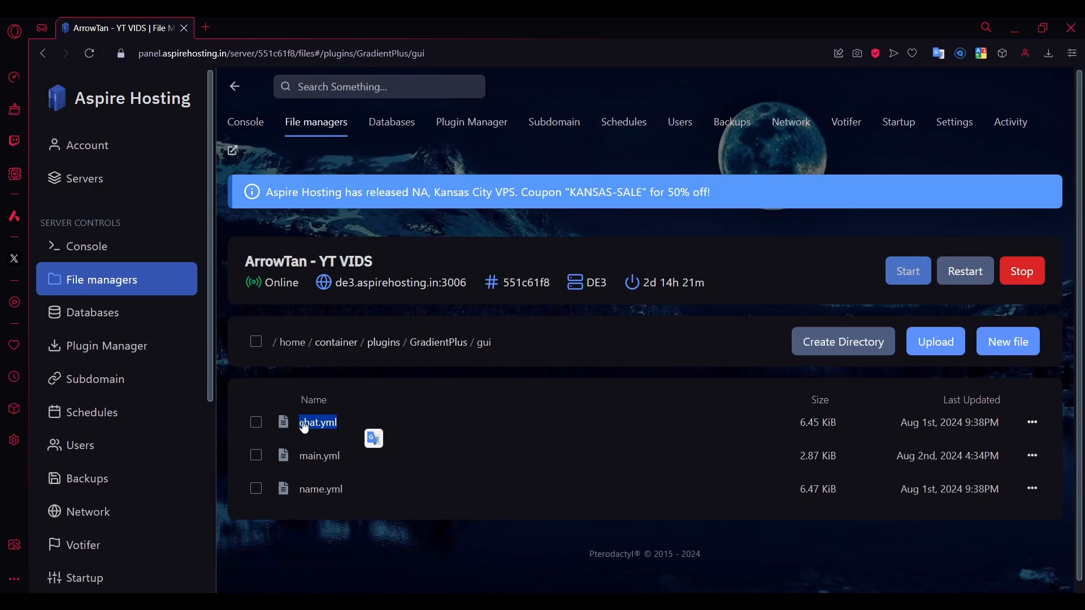
Open gui/chat.yml and scroll down to the '# Custom override items' block.
left_click(318, 422)
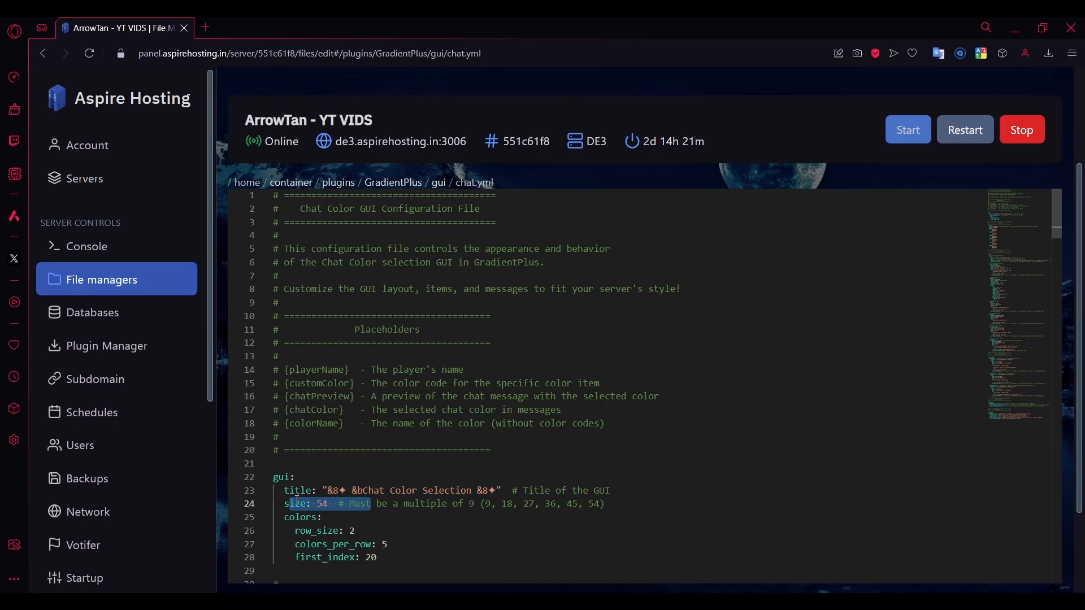
scroll("down", 3)
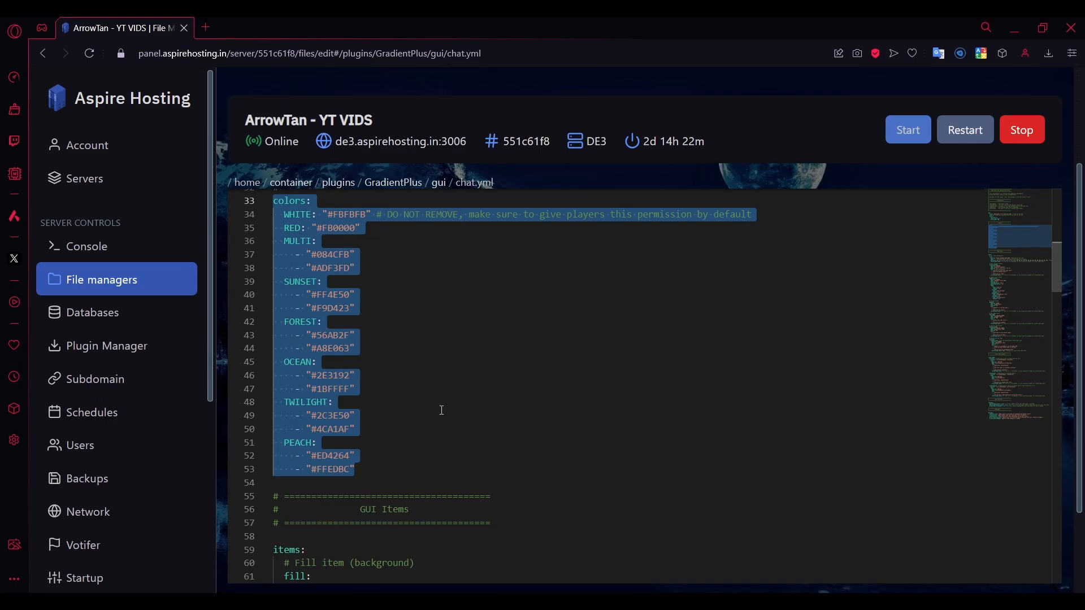
scroll("down", 3)
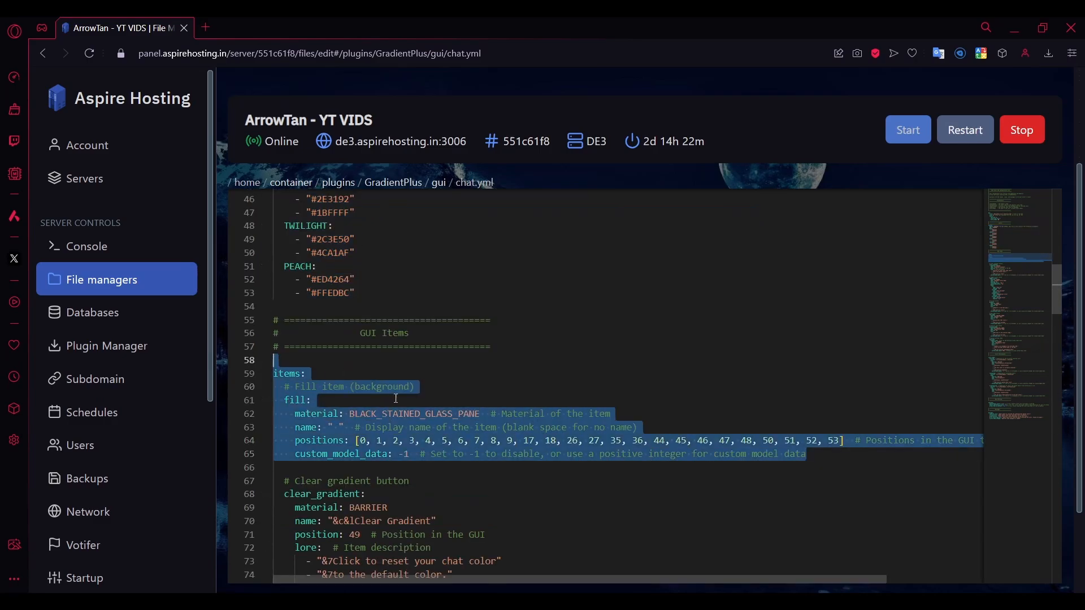
scroll("down", 3)
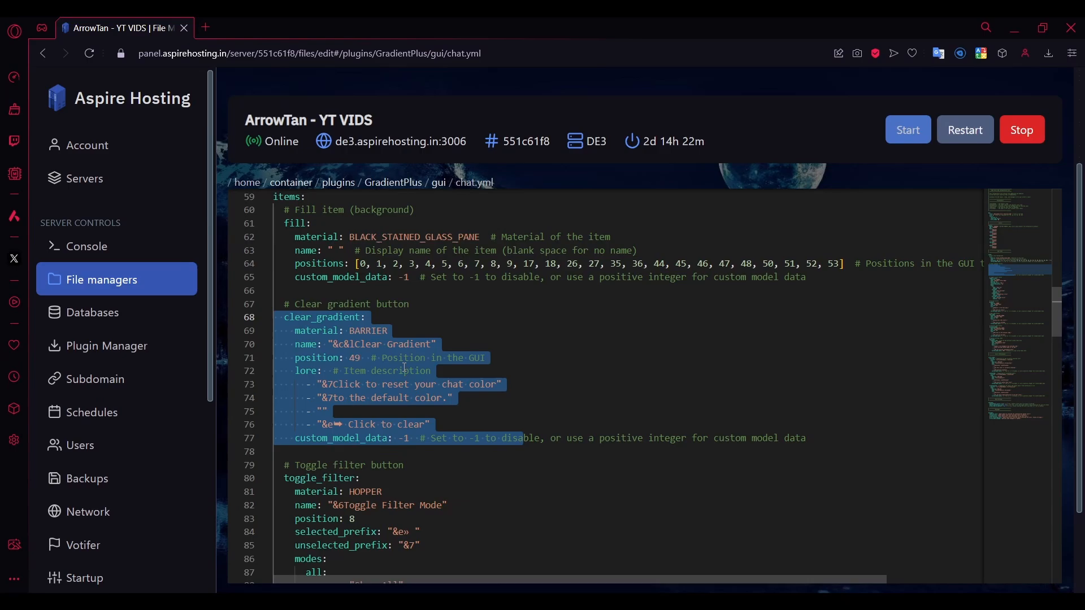
scroll("down", 3)
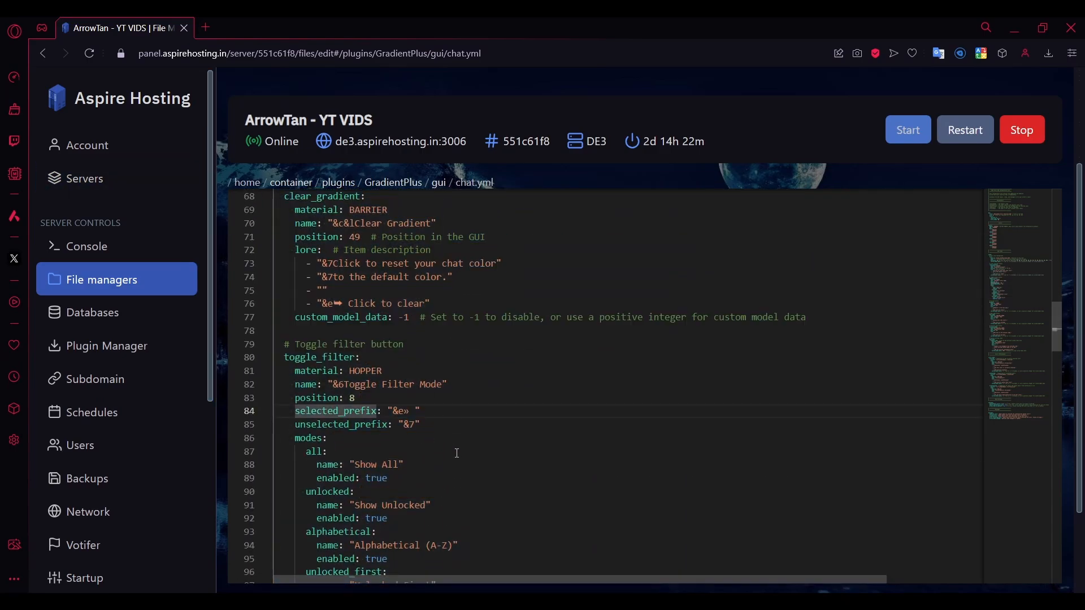
scroll("down", 3)
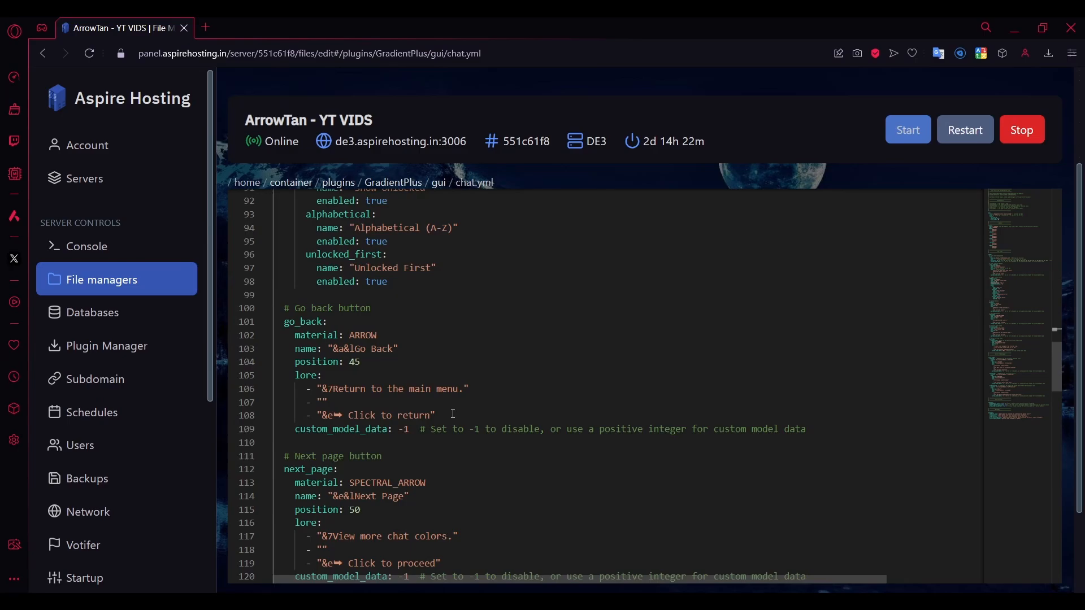
scroll("down", 3)
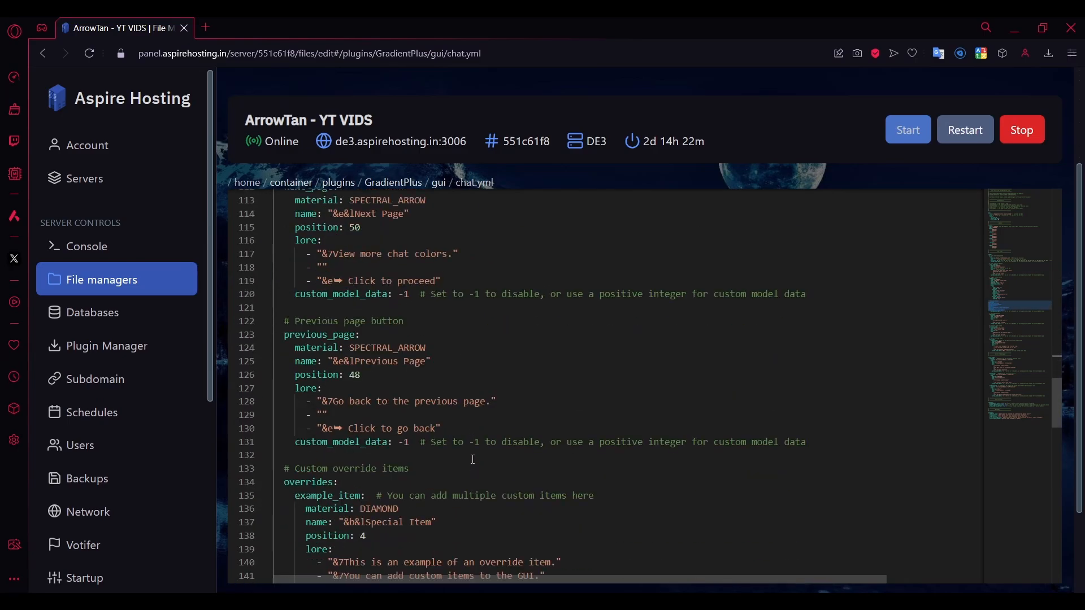
scroll("down", 3)
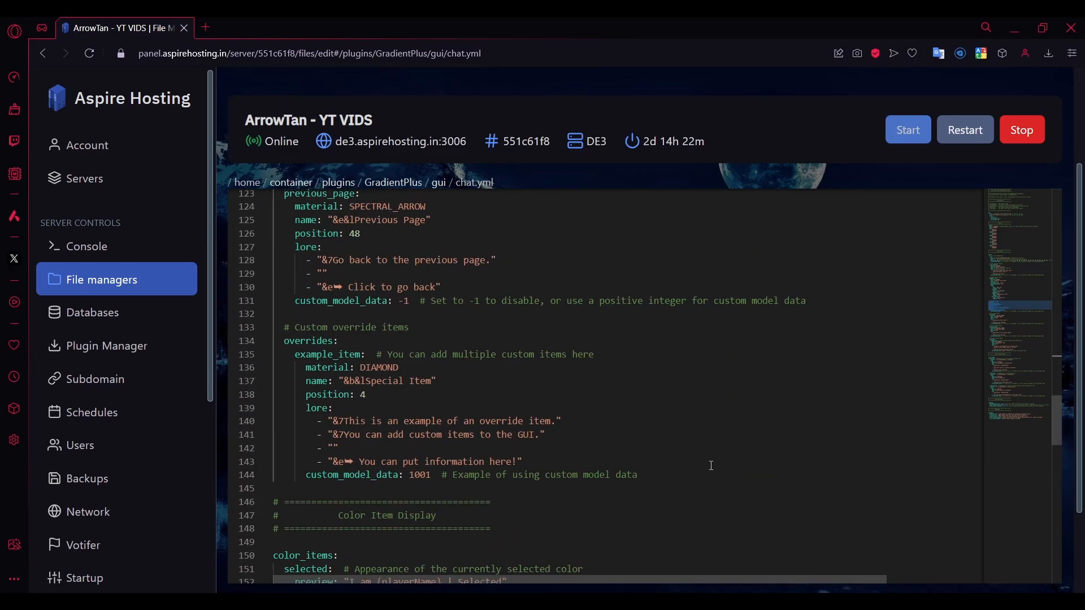
scroll("down", 3)
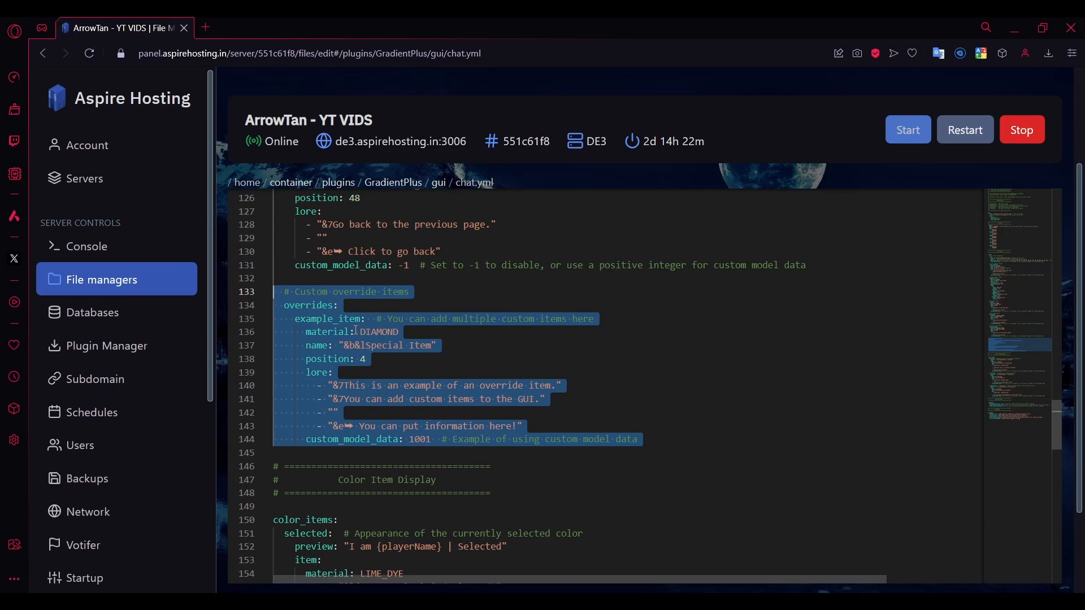
left_click(443, 318)
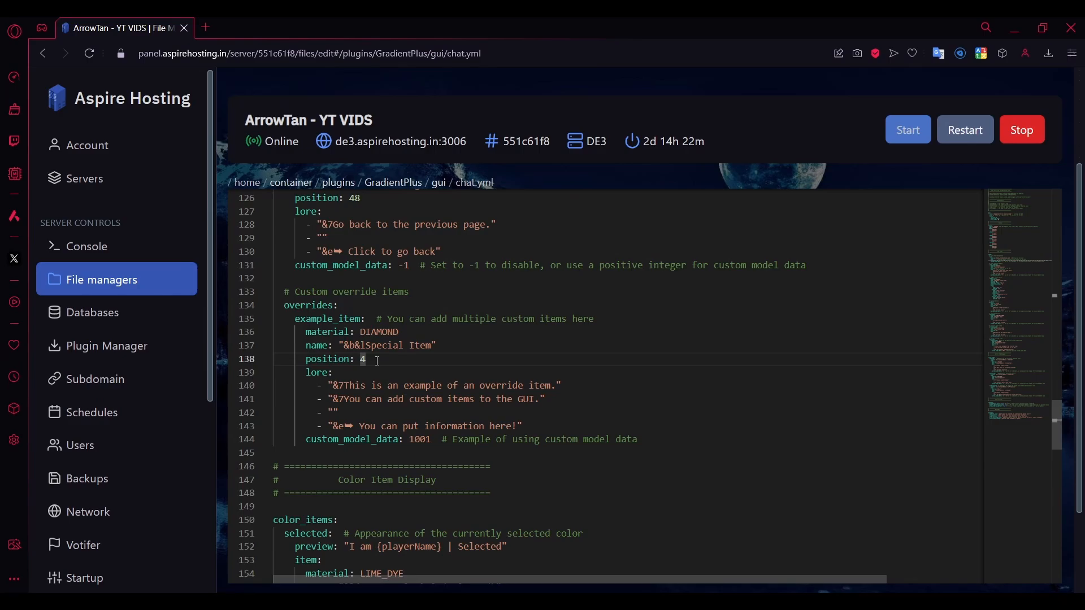
mouse_move(498, 352)
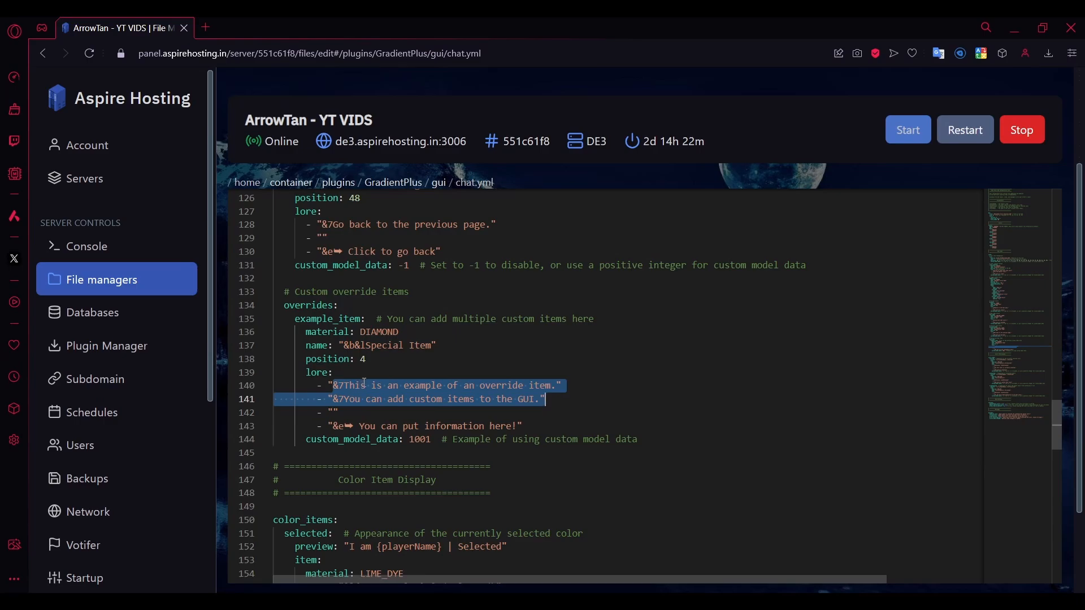
mouse_move(320, 384)
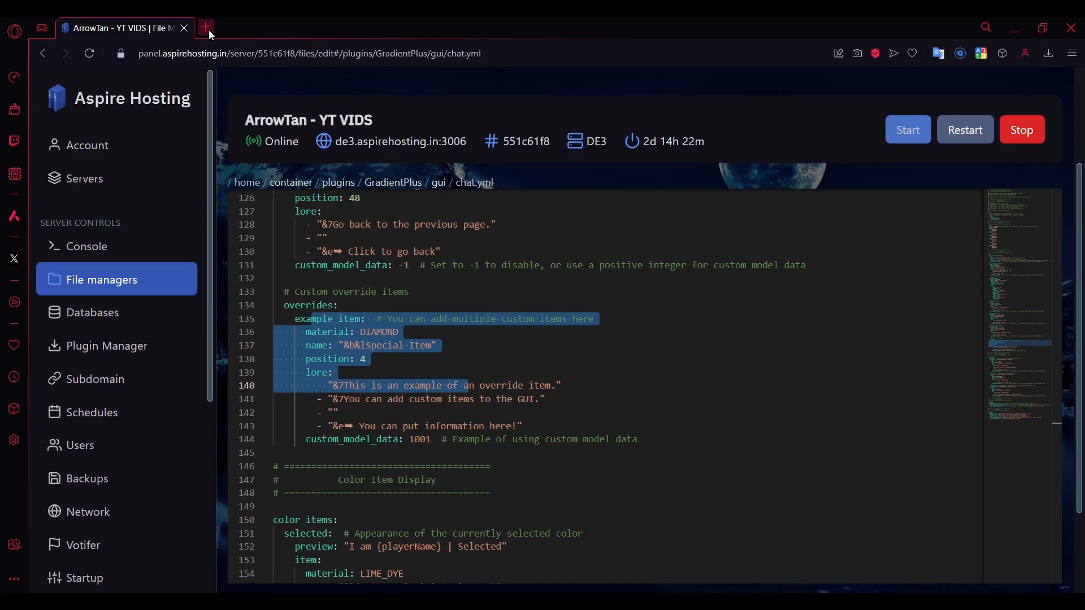
Search minecraft-heads.com for 'allay', view the Allay head's id 95526, then return to chat.yml.
left_click(206, 27)
type("minecraft-heads.com")
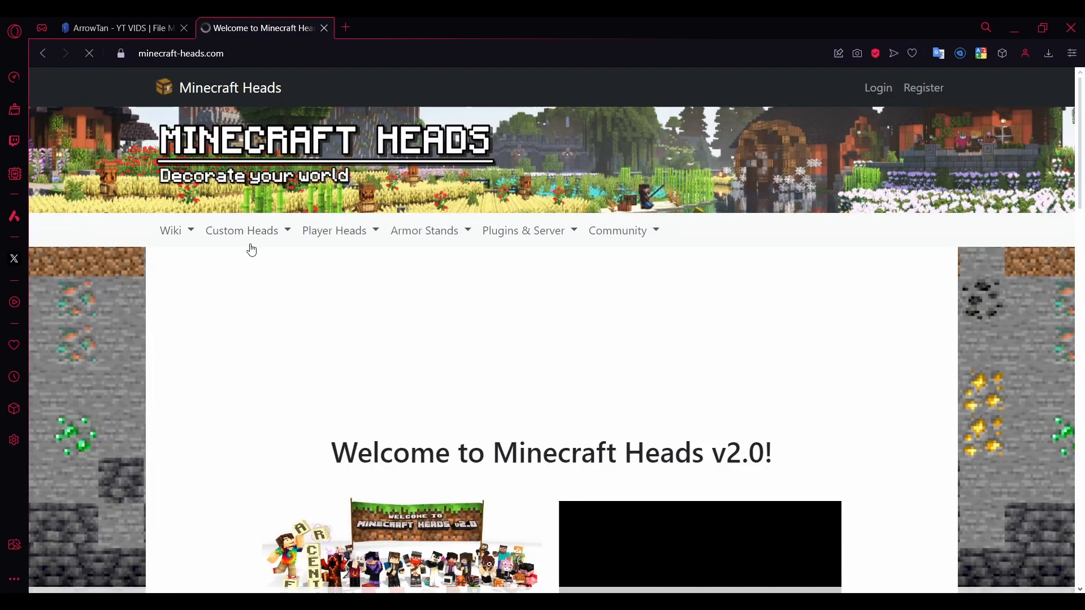
left_click(242, 231)
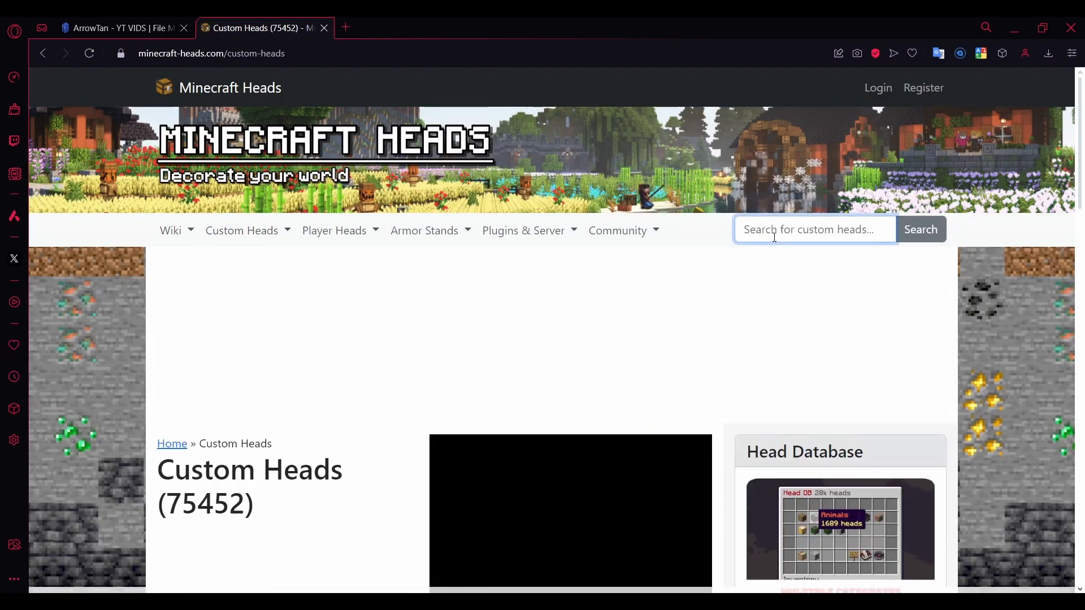
type("allay")
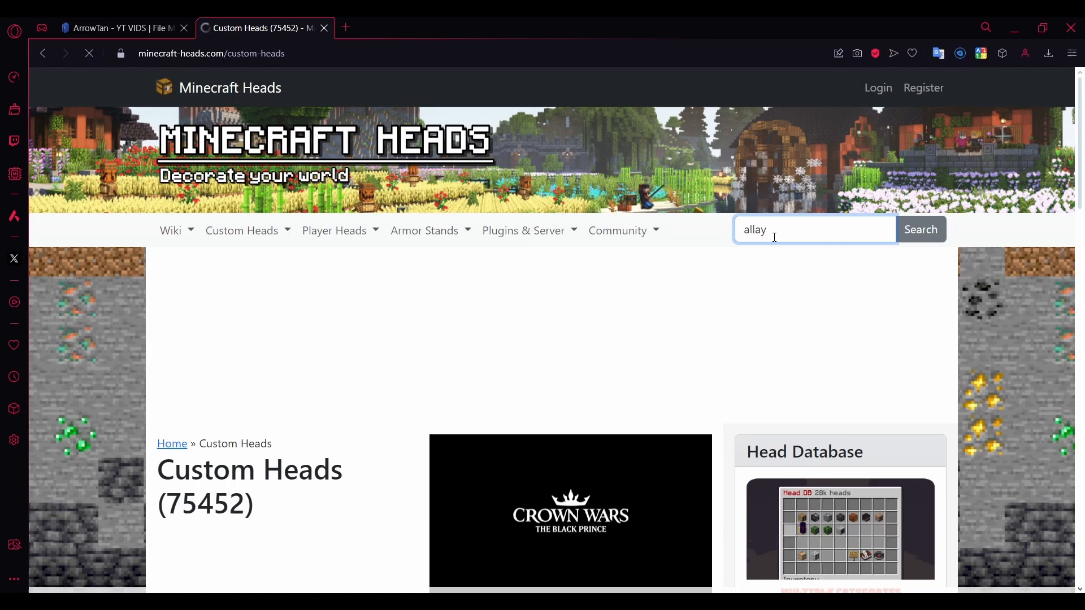
left_click(920, 229)
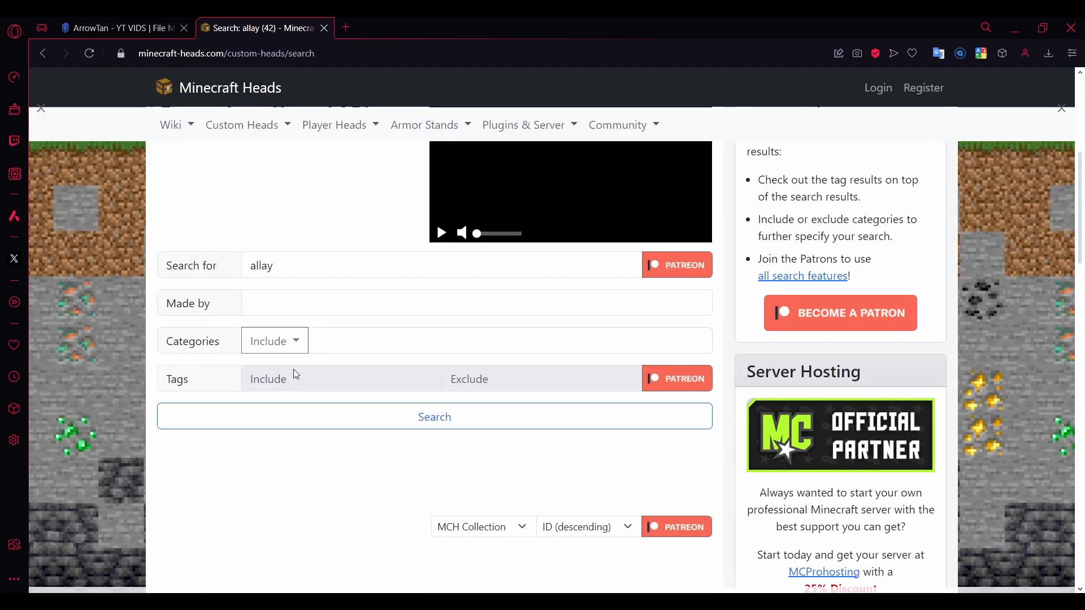
left_click(434, 417)
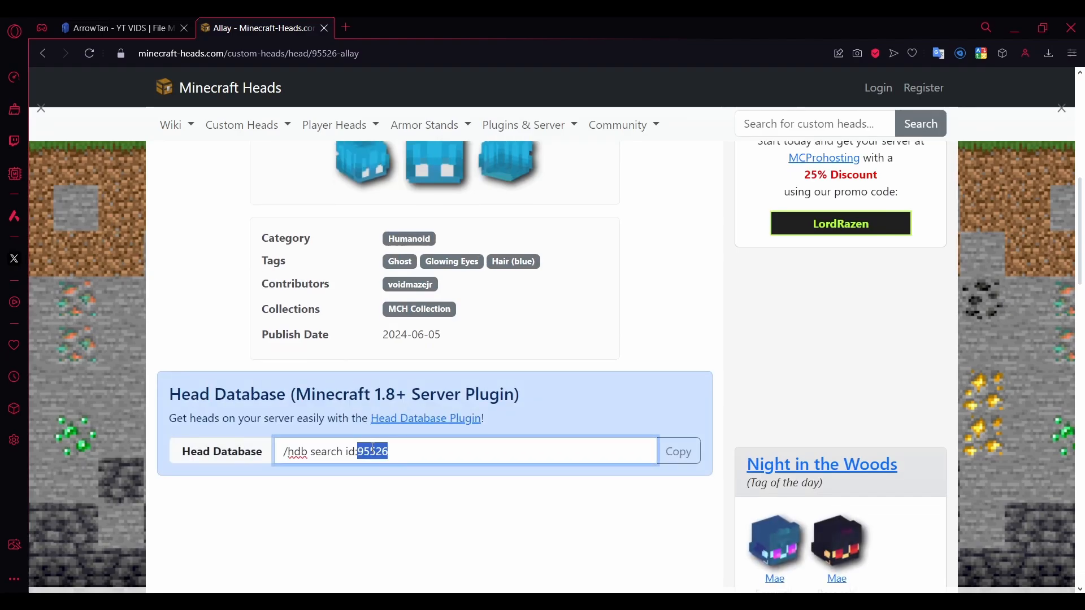
left_click(117, 28)
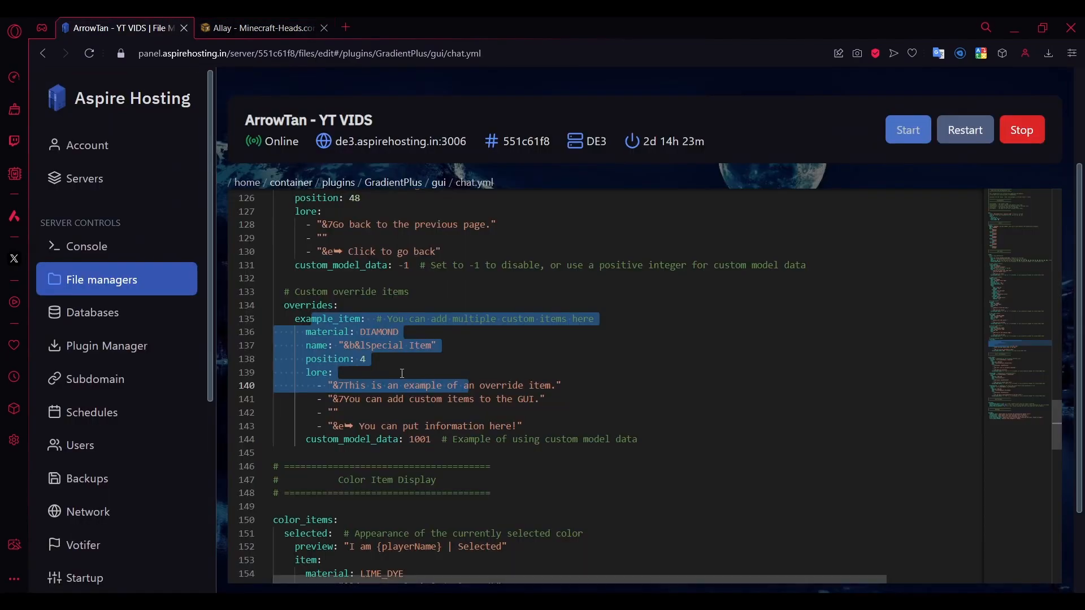
type("95926")
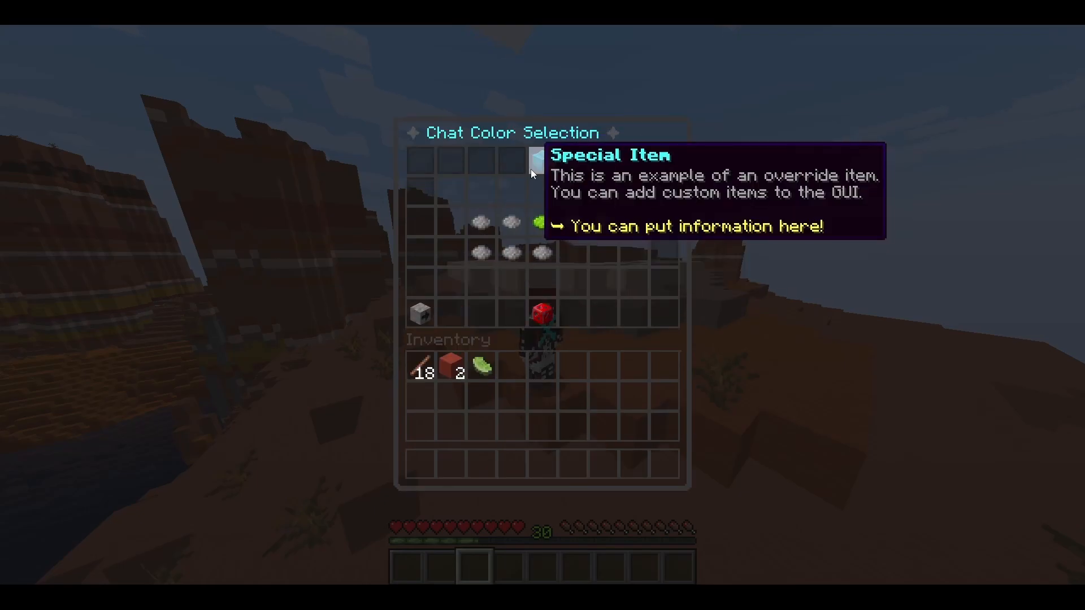
mouse_move(587, 209)
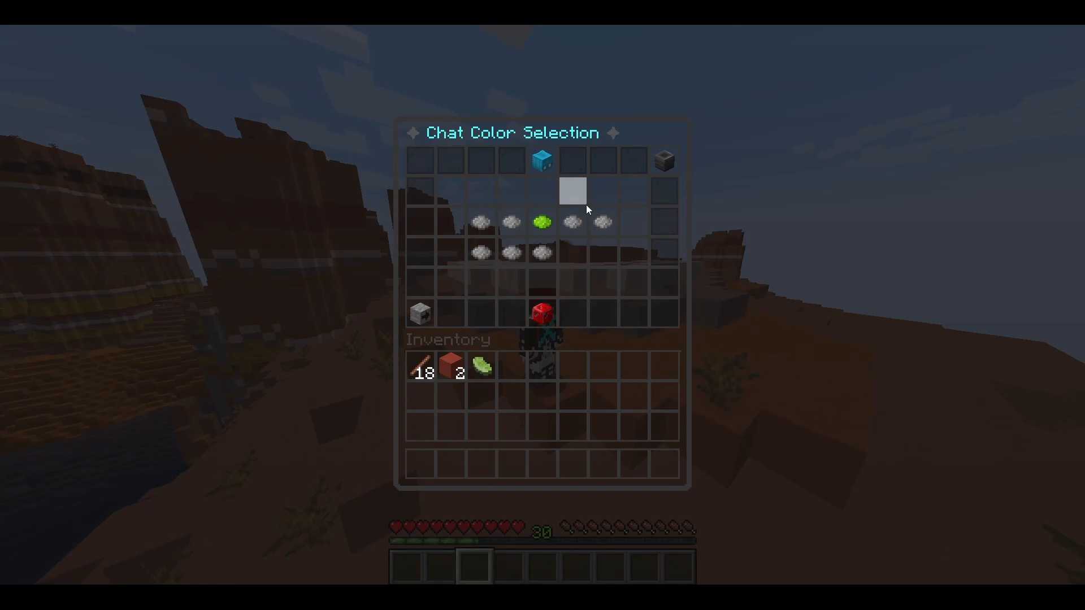
mouse_move(421, 312)
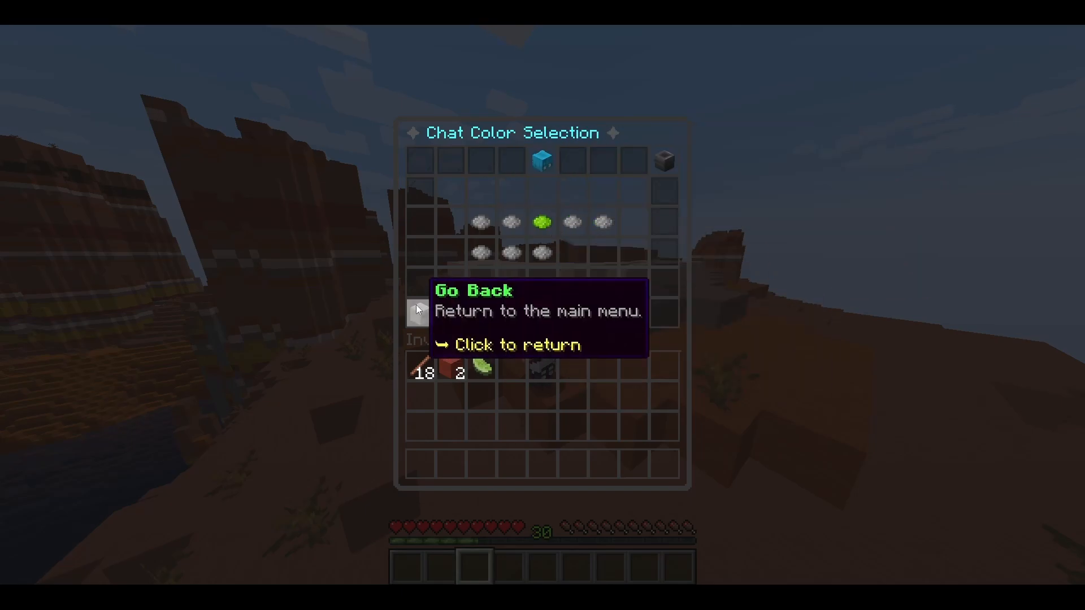
Go back from Chat Color Selection to the main gradient menu.
left_click(416, 310)
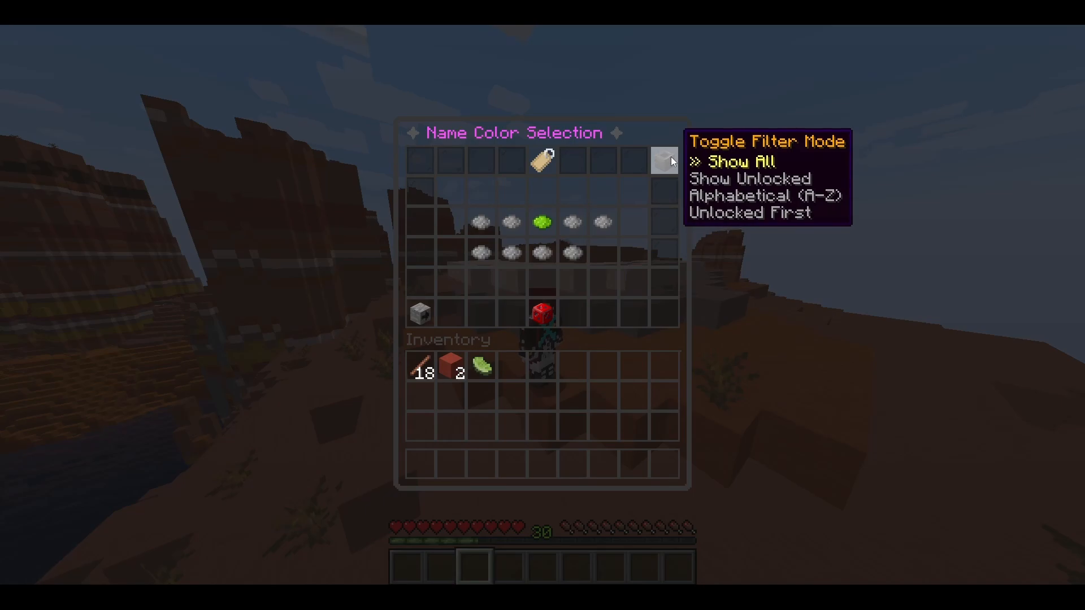
Toggle the filter to Show Unlocked, Alphabetical (A-Z), then Unlocked First, and close the menu.
left_click(662, 161)
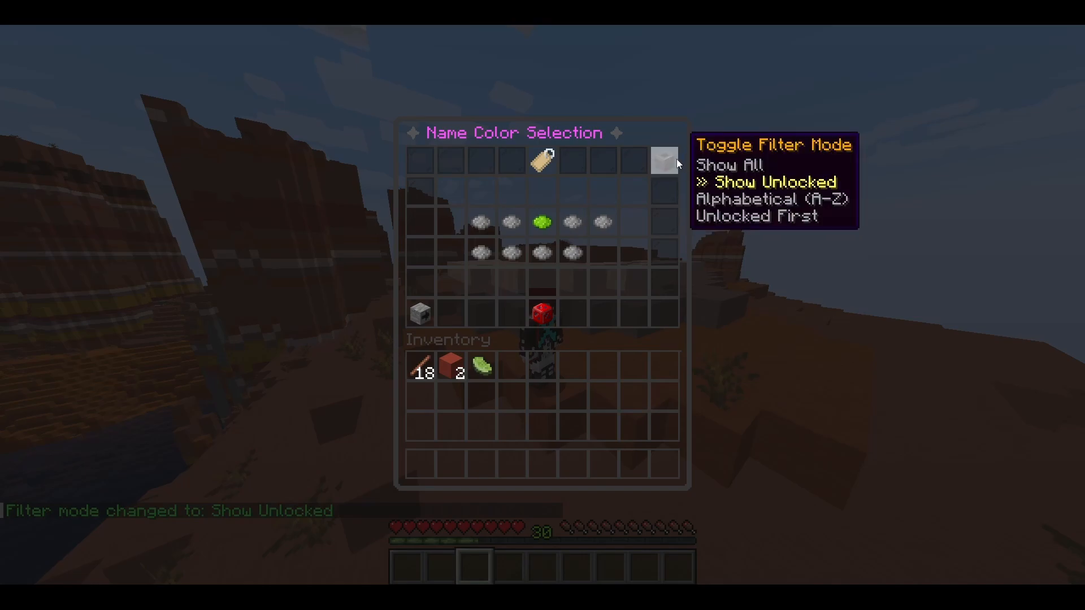
mouse_move(450, 252)
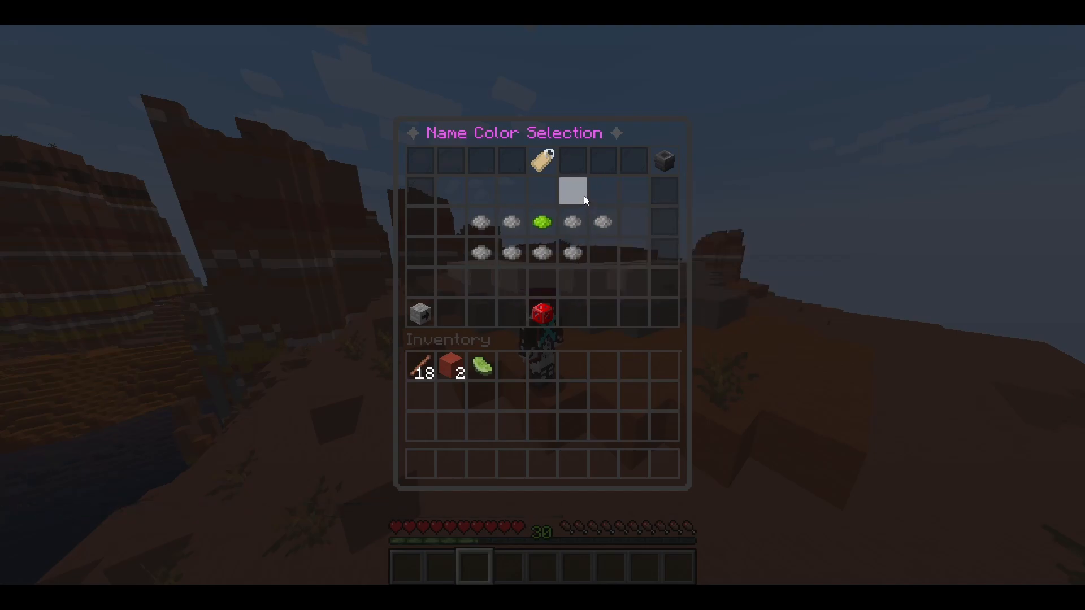
mouse_move(662, 159)
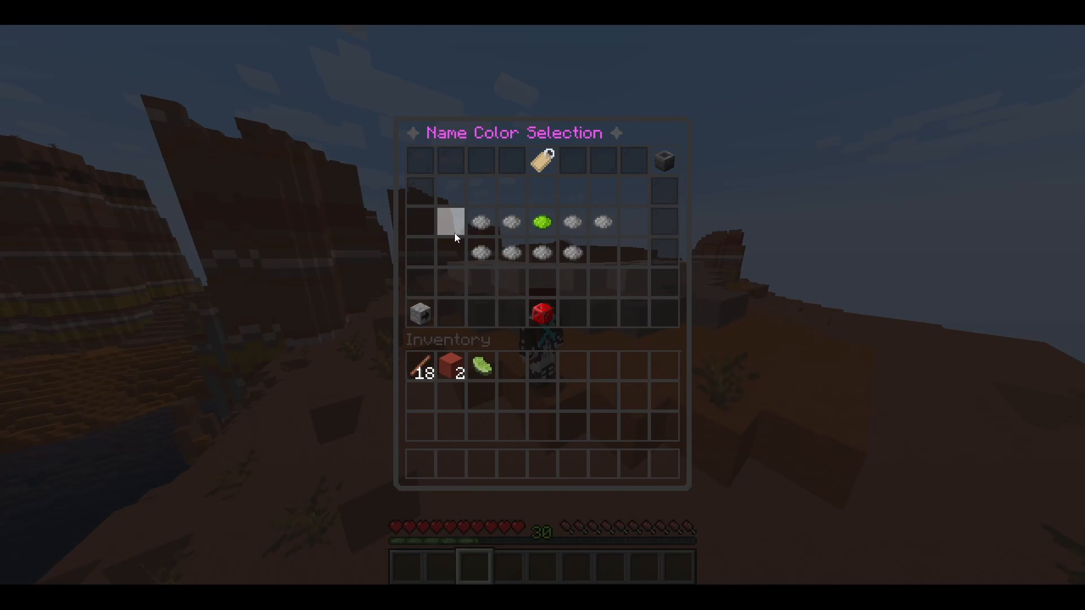
mouse_move(664, 161)
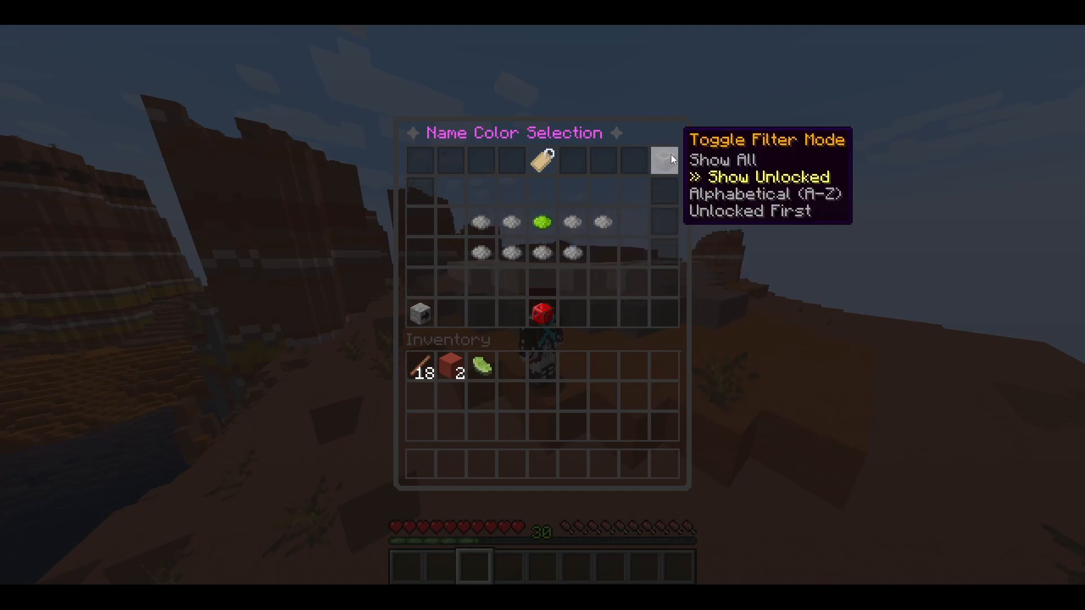
left_click(663, 161)
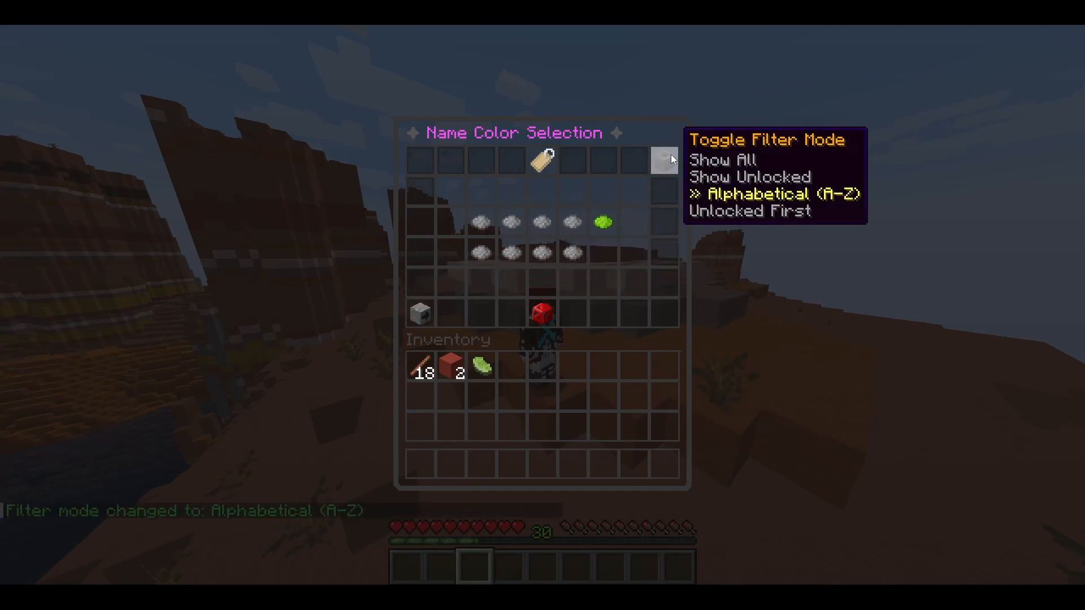
left_click(662, 161)
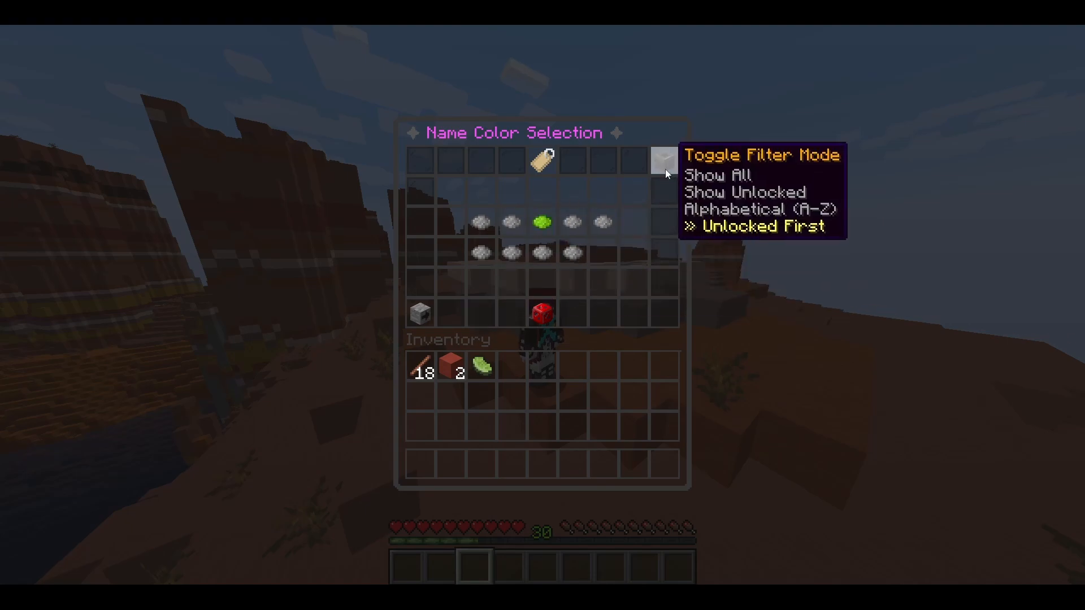
key("Escape")
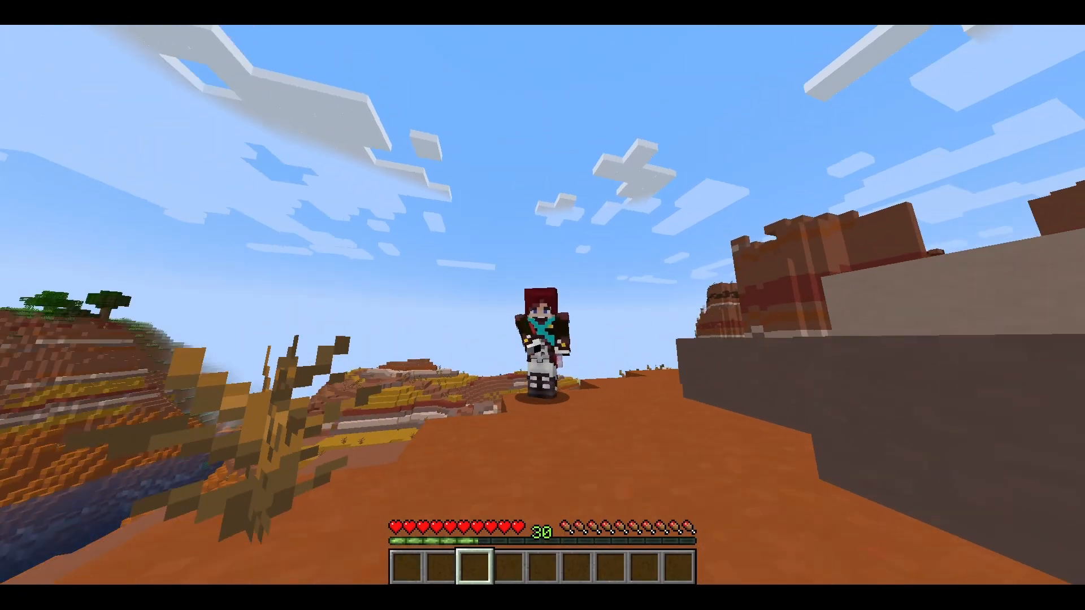